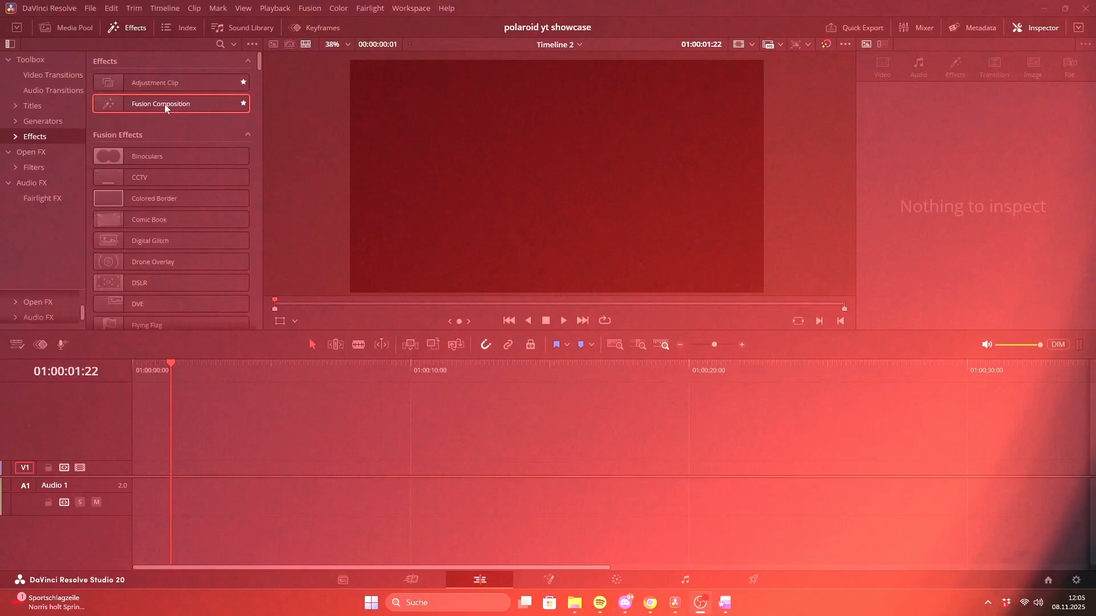
# - Place a Fusion Composition clip from the Effects library at the start of V1
pyautogui.moveTo(160, 104); pyautogui.dragTo(202, 468)
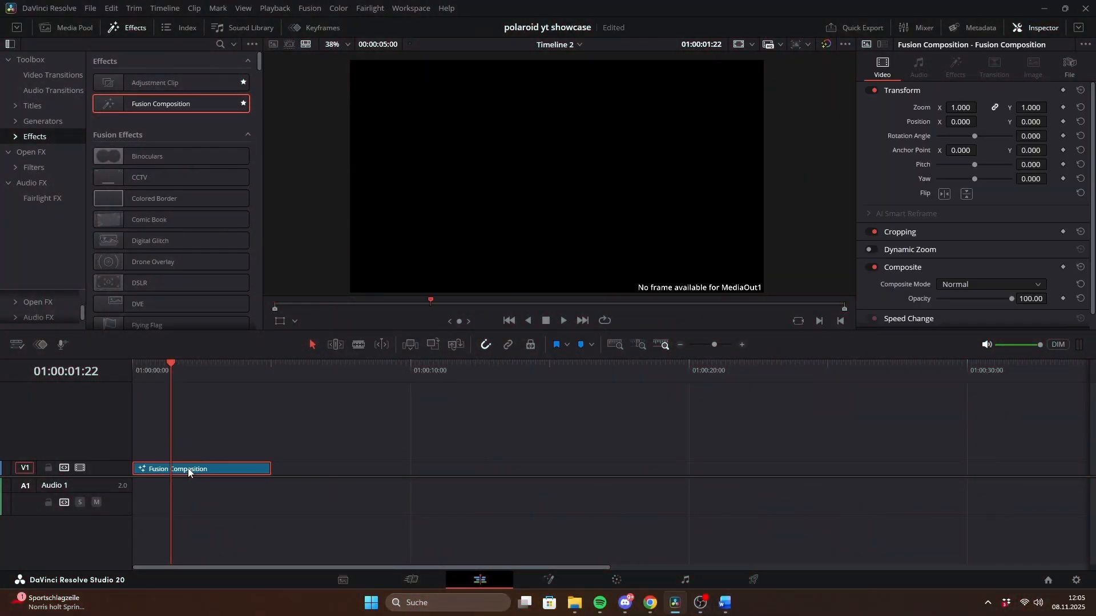
pyautogui.moveTo(234, 399)
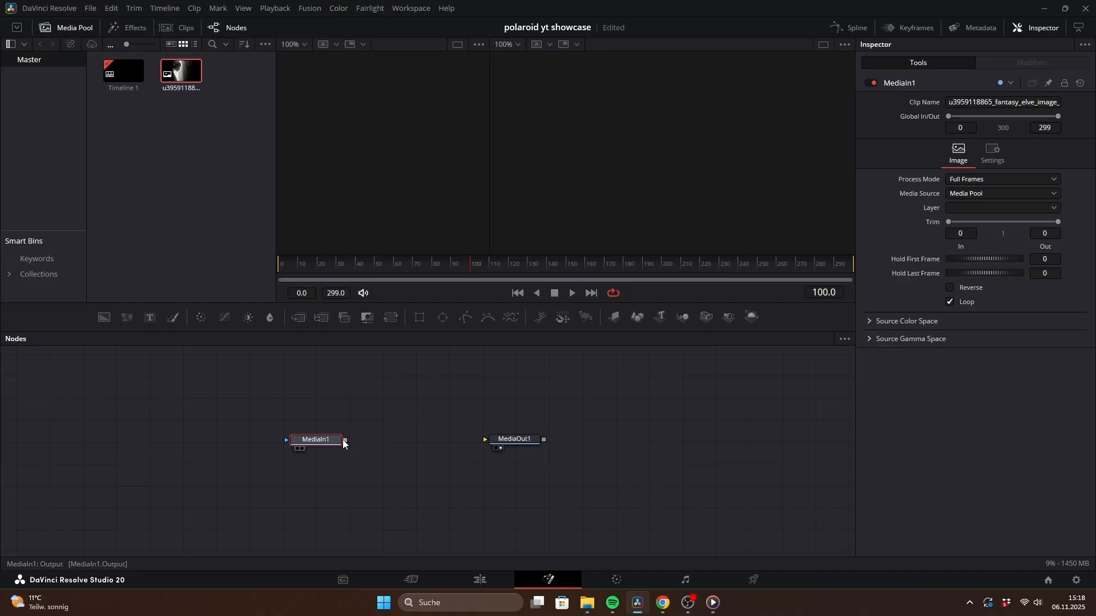
# - Wire MediaIn1's elf photo into MediaOut1 and view the output
pyautogui.moveTo(344, 439); pyautogui.dragTo(486, 439)
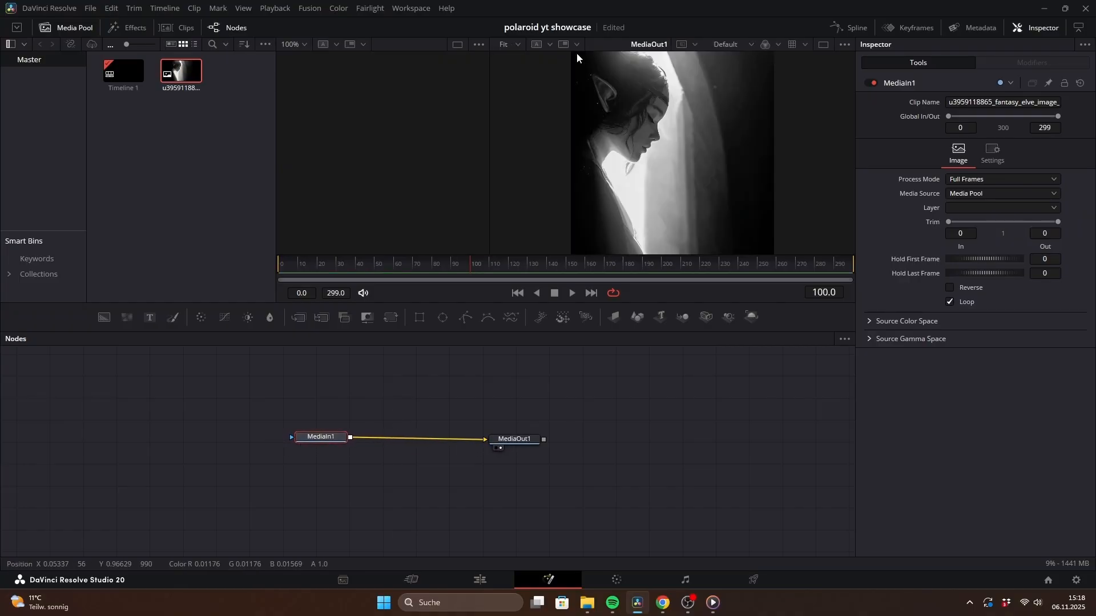
pyautogui.moveTo(583, 86)
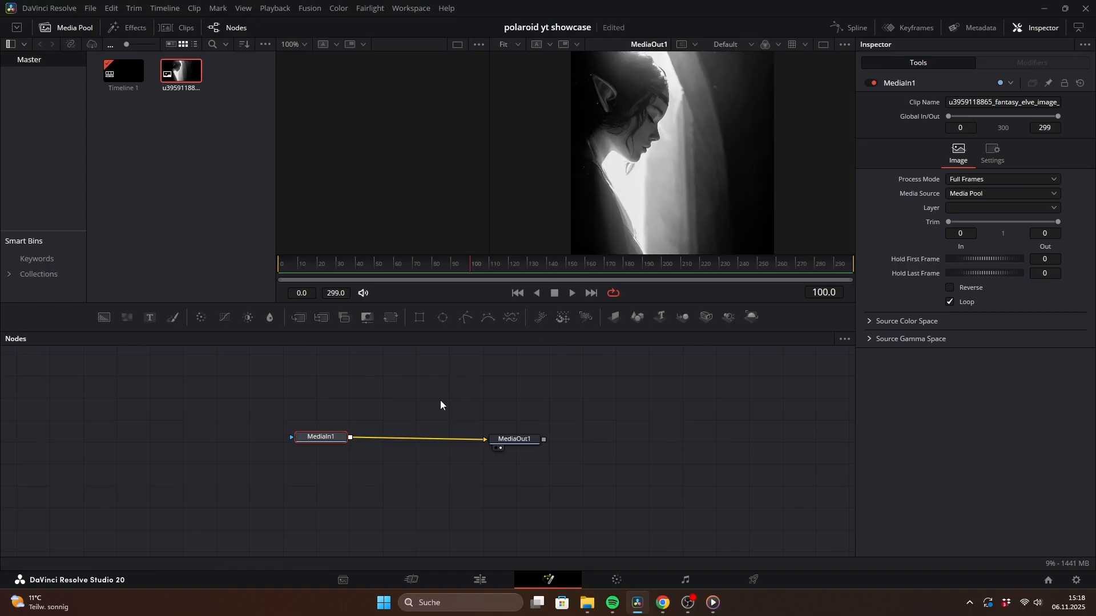
pyautogui.click(516, 435)
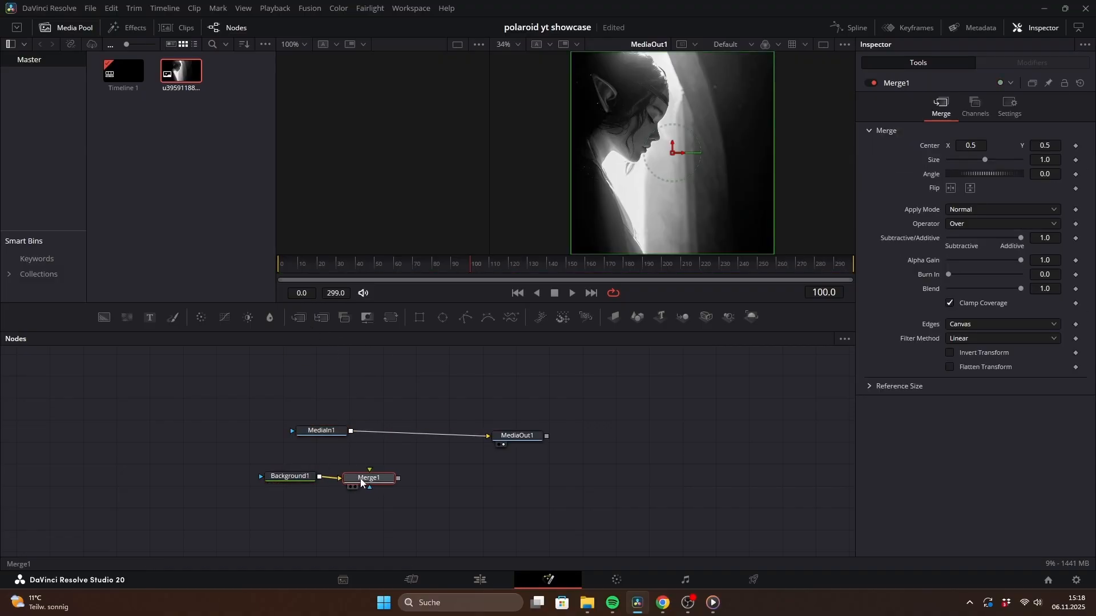
# - Size the Background node to 1080×1080 and connect it into a new Merge node
pyautogui.click(289, 476)
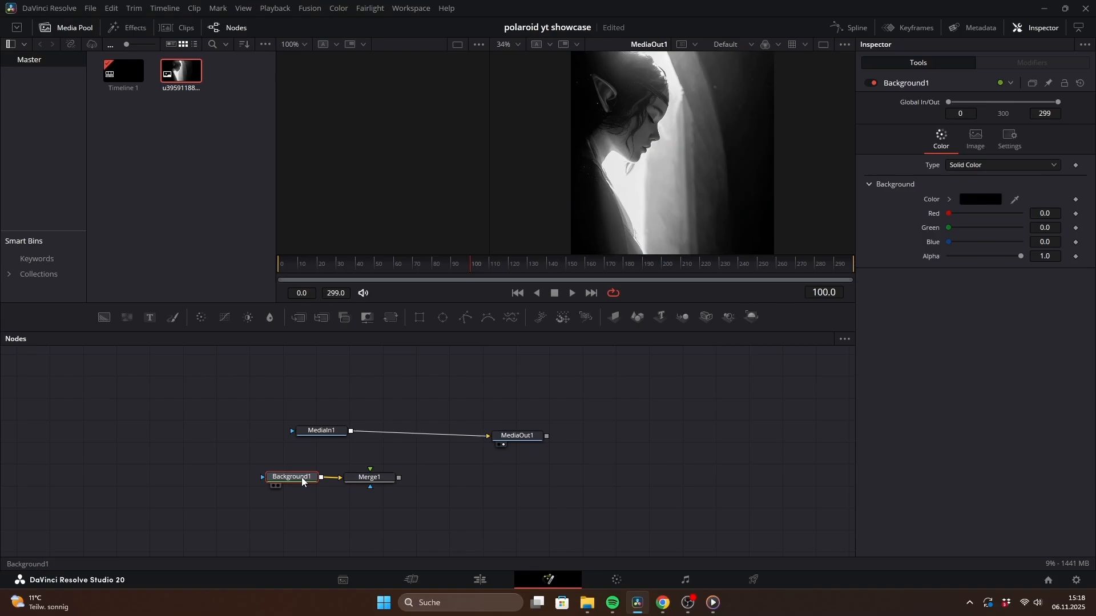
pyautogui.click(973, 138)
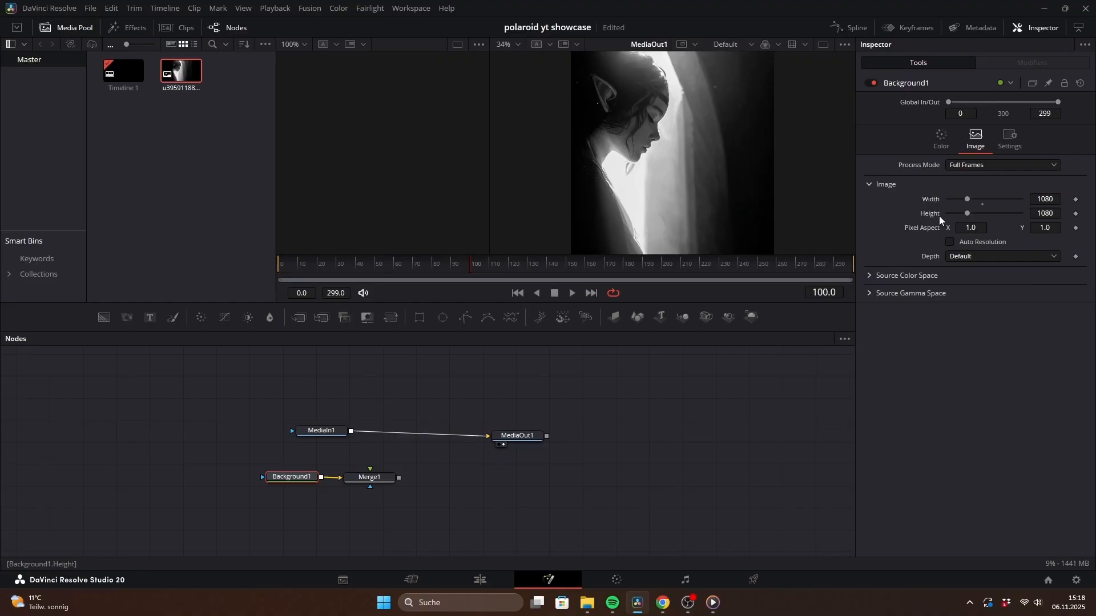
pyautogui.moveTo(350, 431); pyautogui.dragTo(379, 469)
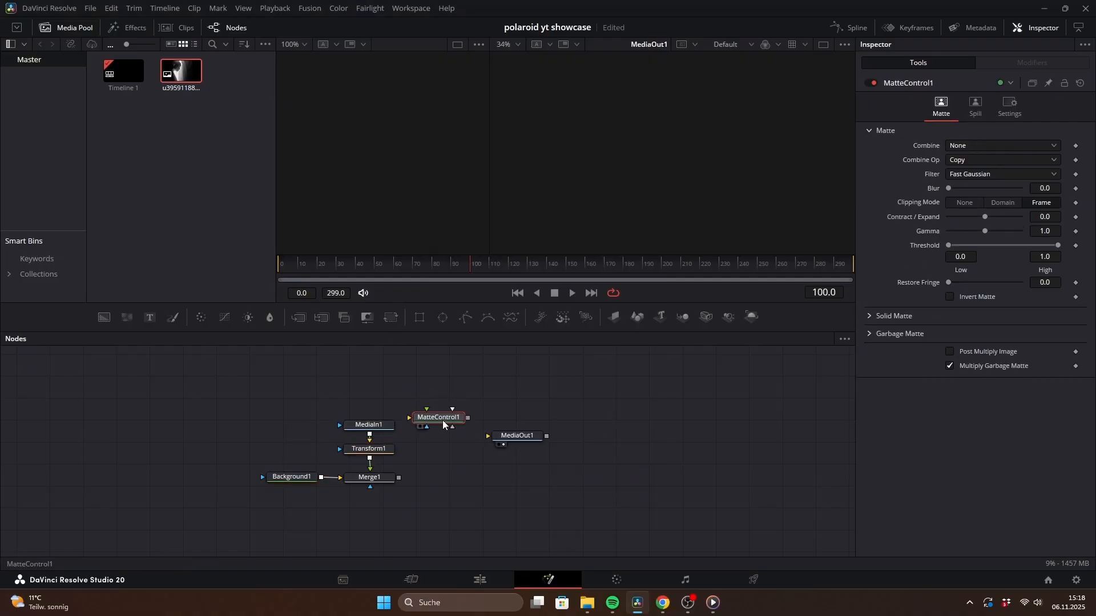
# - Feed Merge1 into MatteControl1 and paste an instanced copy of the background
pyautogui.moveTo(438, 416); pyautogui.dragTo(455, 479)
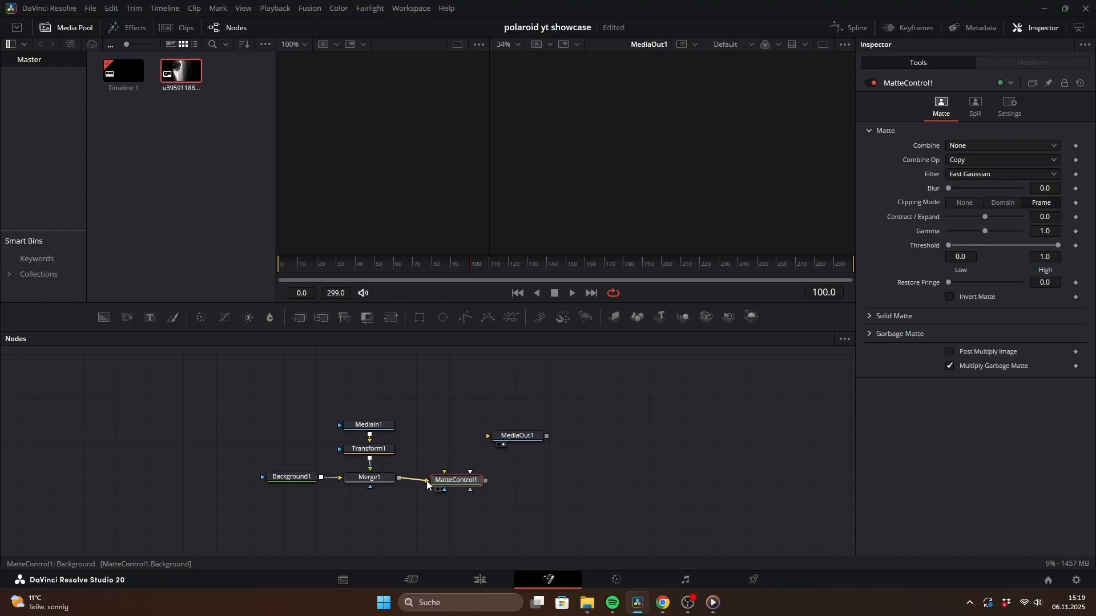
pyautogui.rightClick(290, 476)
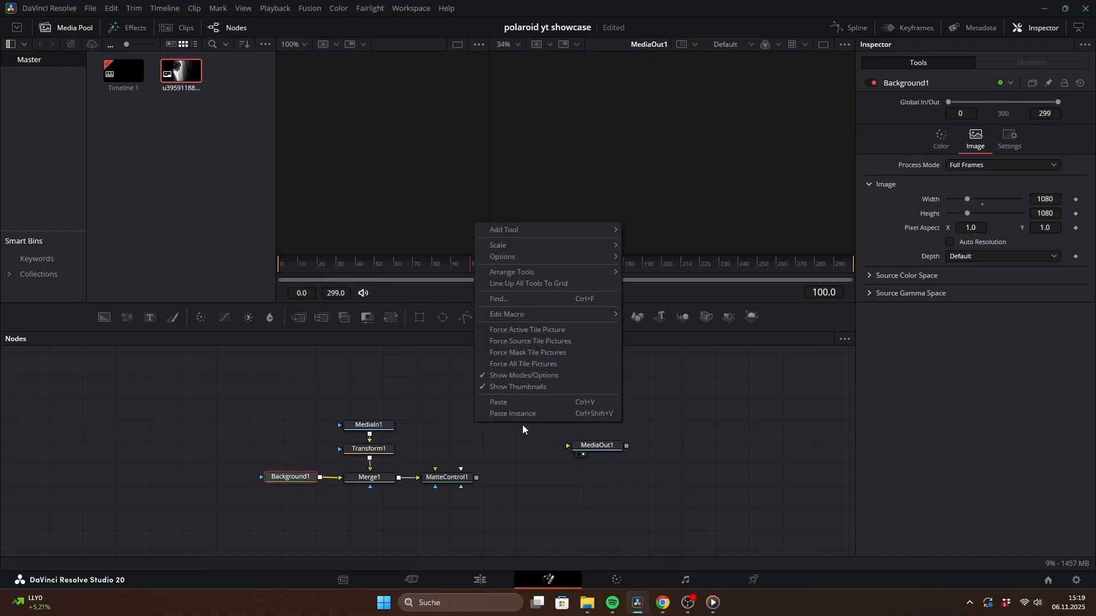
pyautogui.click(511, 413)
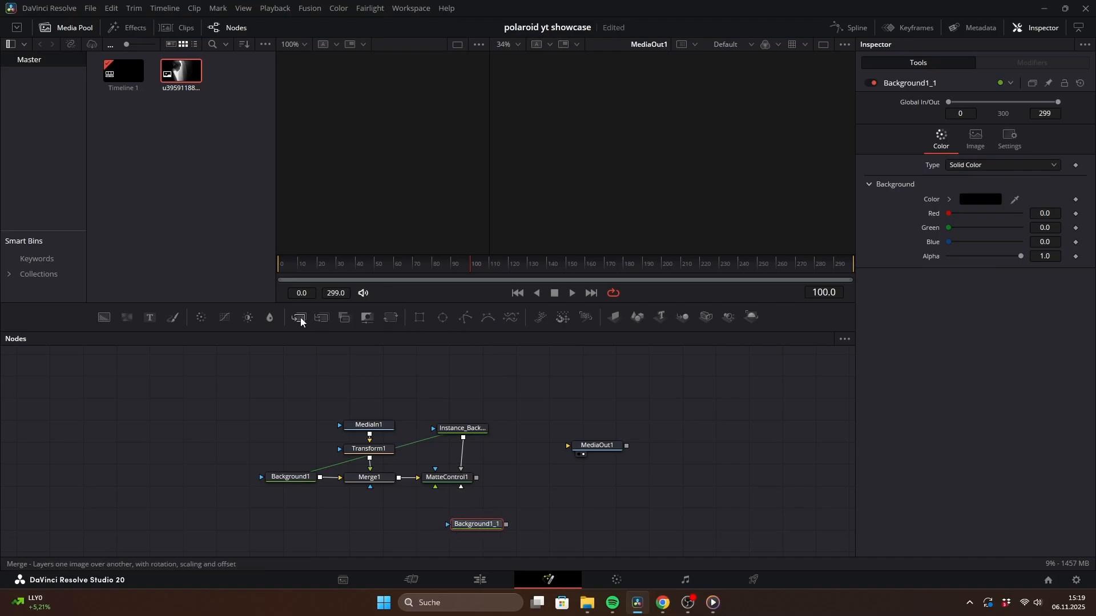
# - Add Merge2 into MediaOut1 and set Background1_1 to 1130×1453
pyautogui.click(298, 317)
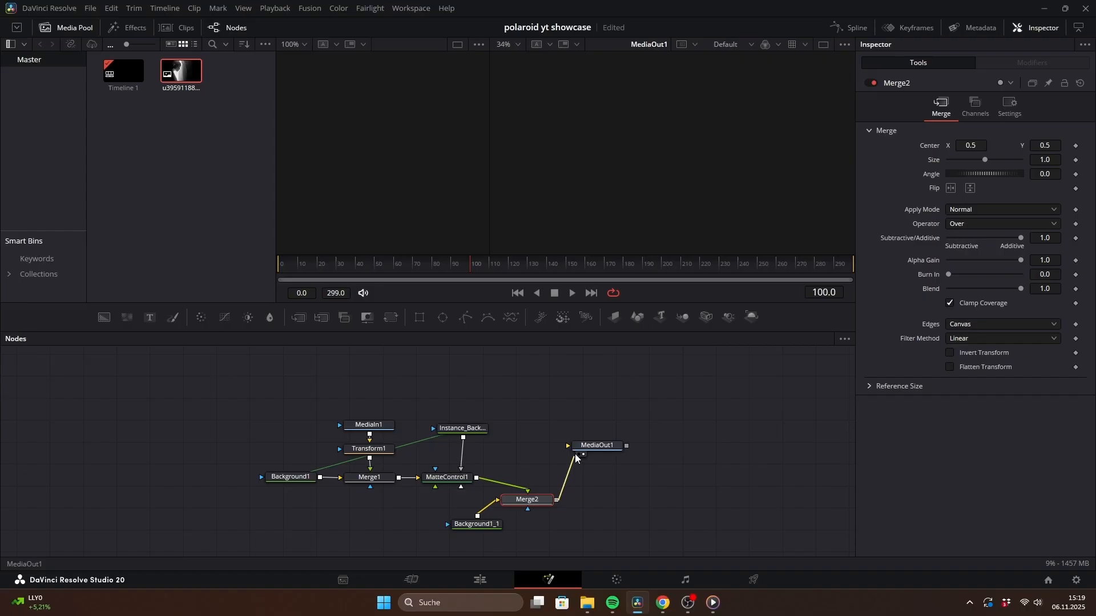
pyautogui.click(476, 524)
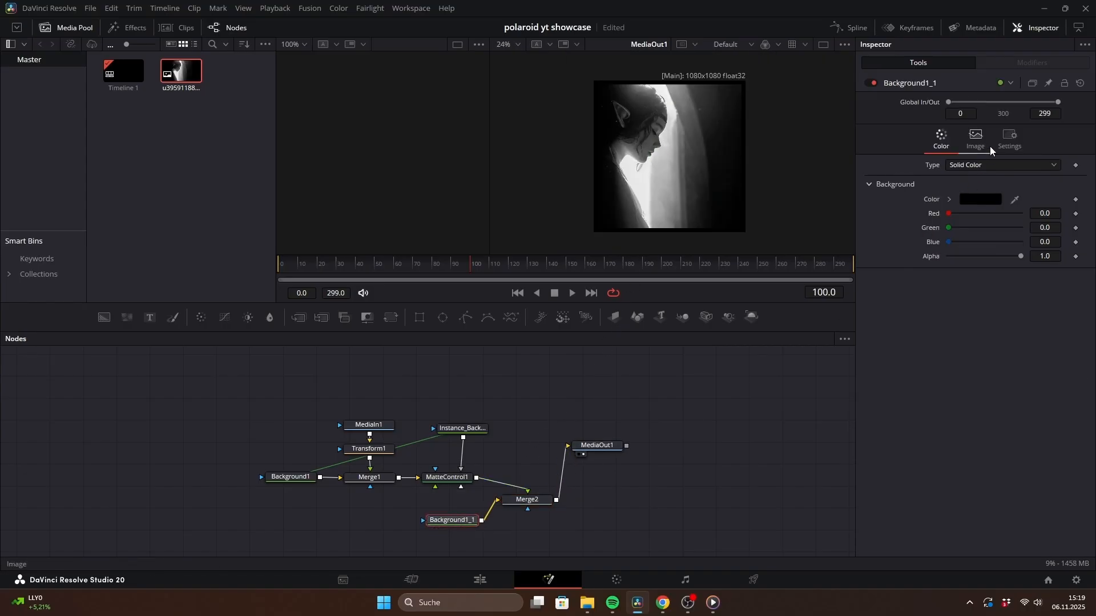
pyautogui.click(974, 137)
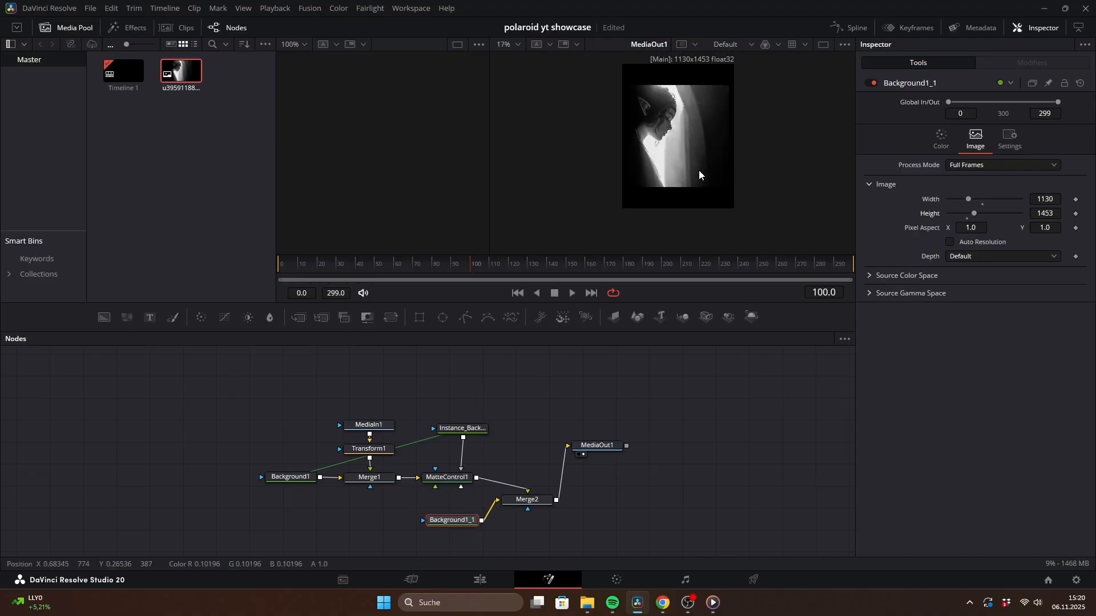
# - Move the photo up with Merge2 Center Y 0.609 and shrink Transform1 to 0.988
pyautogui.click(526, 499)
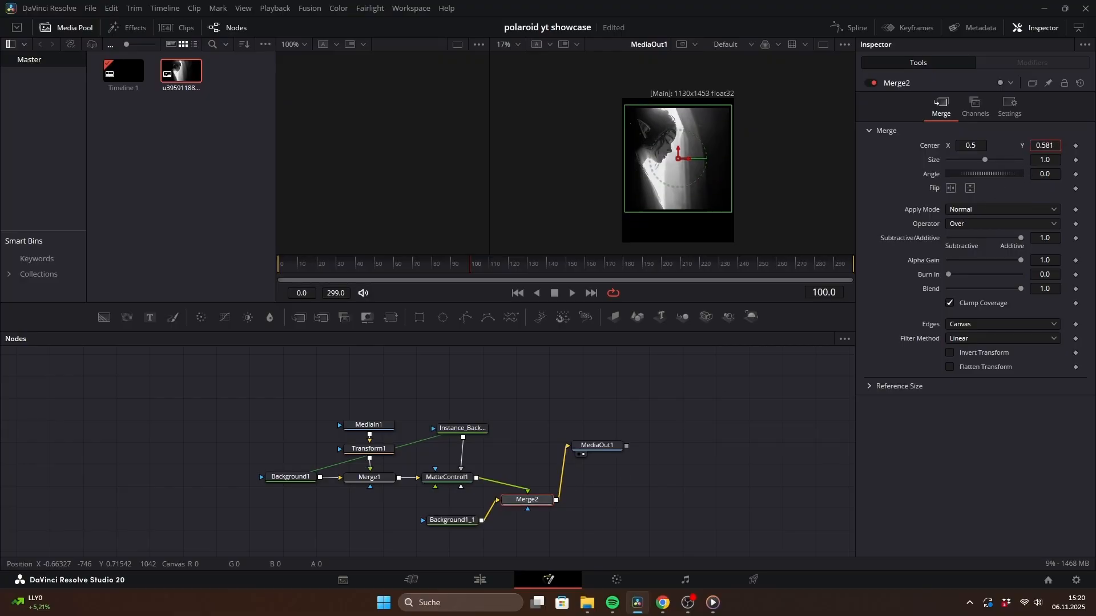
pyautogui.moveTo(678, 157); pyautogui.dragTo(678, 152)
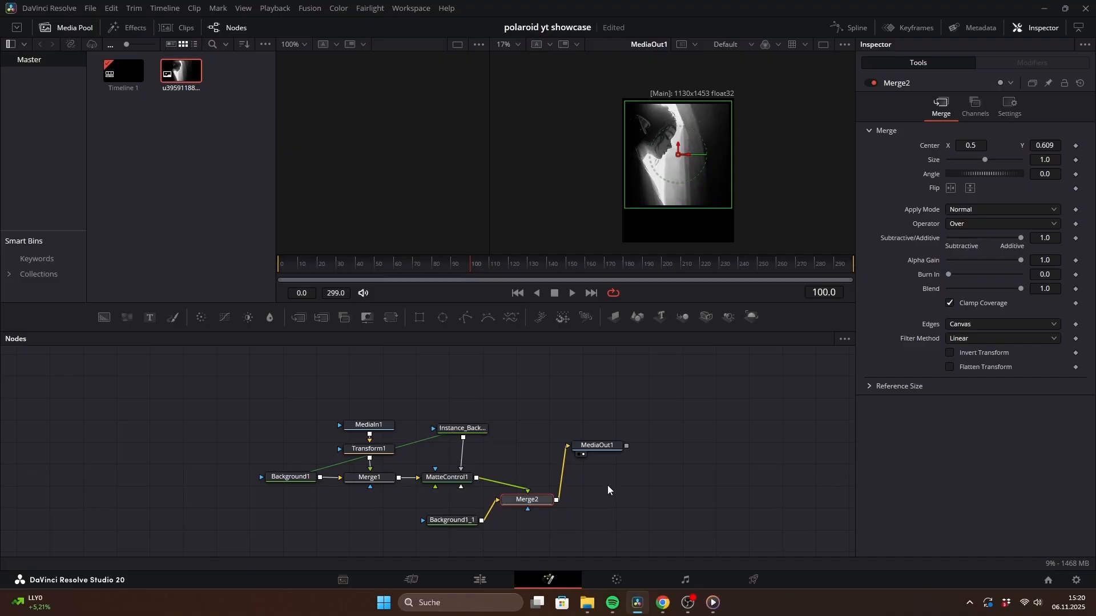
pyautogui.click(368, 448)
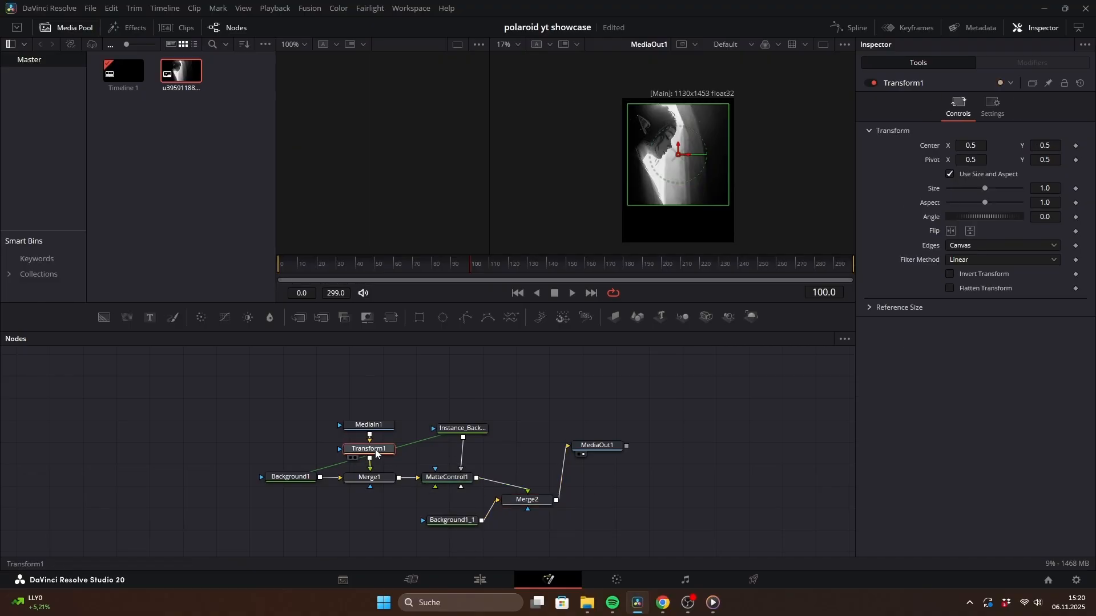
pyautogui.moveTo(986, 189); pyautogui.dragTo(984, 188)
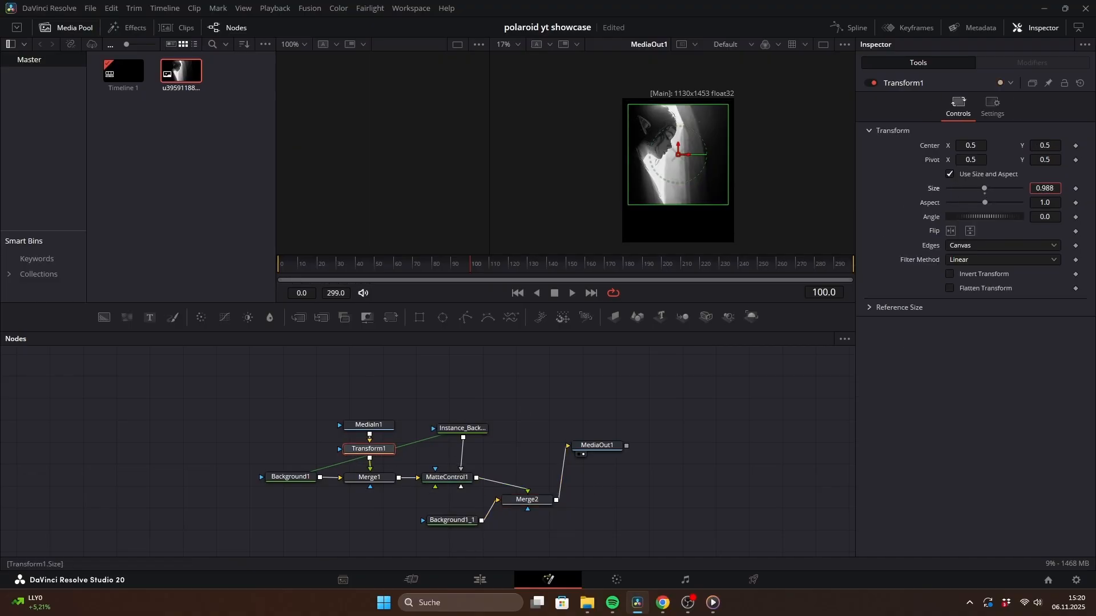
pyautogui.moveTo(983, 189); pyautogui.dragTo(987, 189)
pyautogui.write('image')
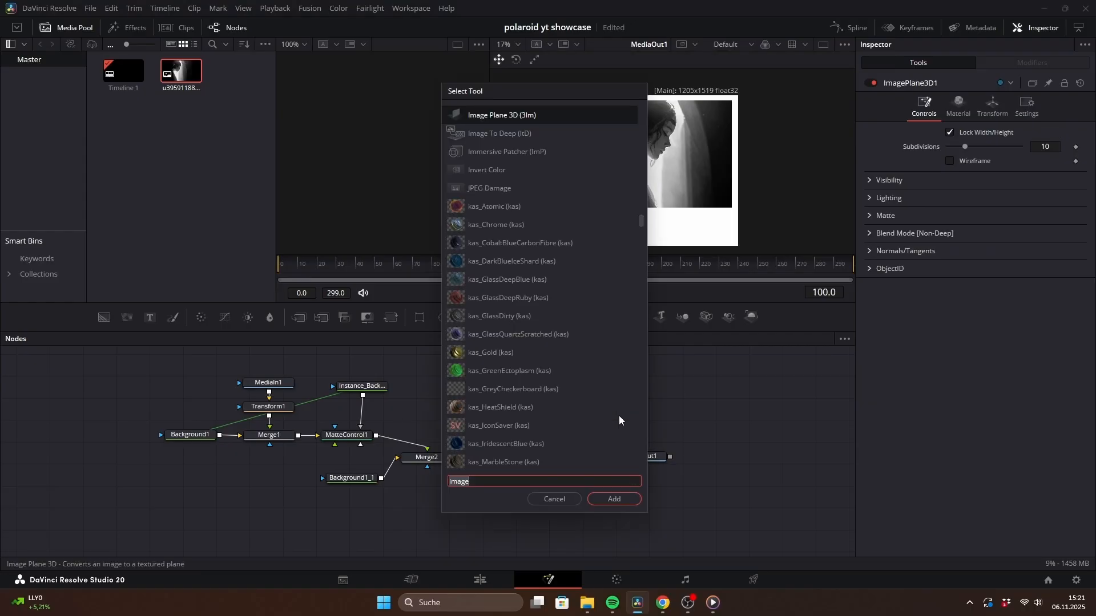
# - Add Image Plane 3D and Merge 3D nodes for the Polaroid composite
pyautogui.click(613, 502)
pyautogui.write('Merge 3D')
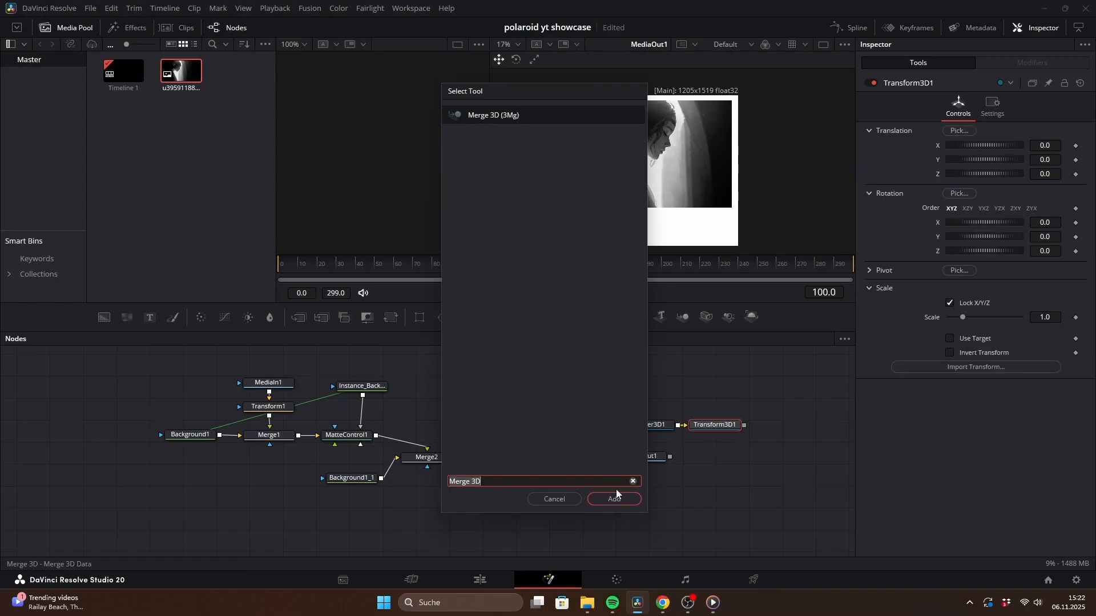
pyautogui.click(613, 501)
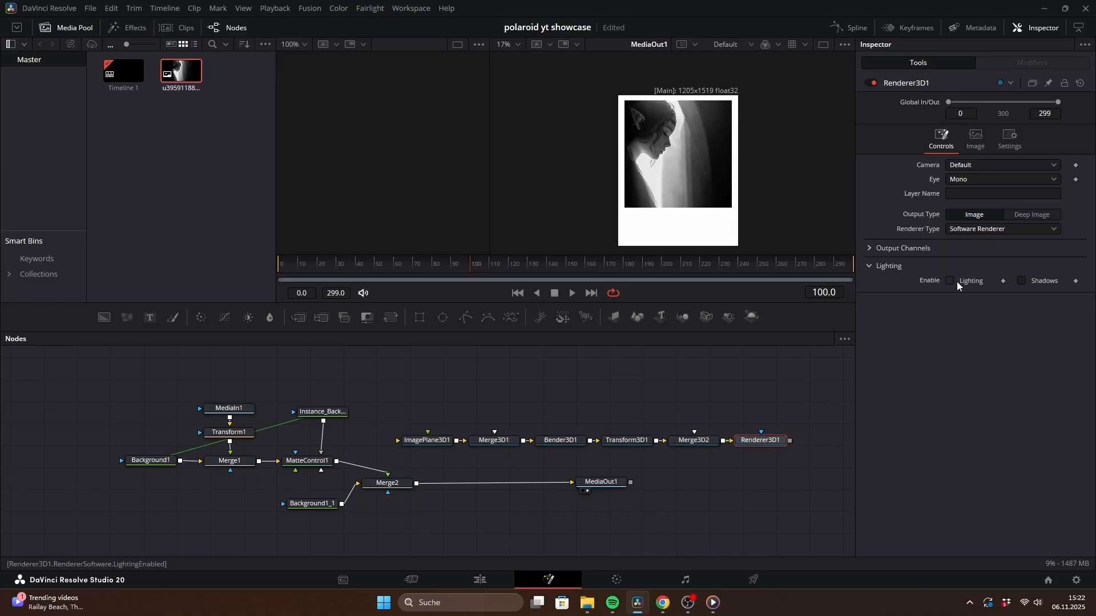
# - Switch Renderer3D1 to the Hardware Renderer and feed Merge2 into ImagePlane3D1
pyautogui.click(1000, 229)
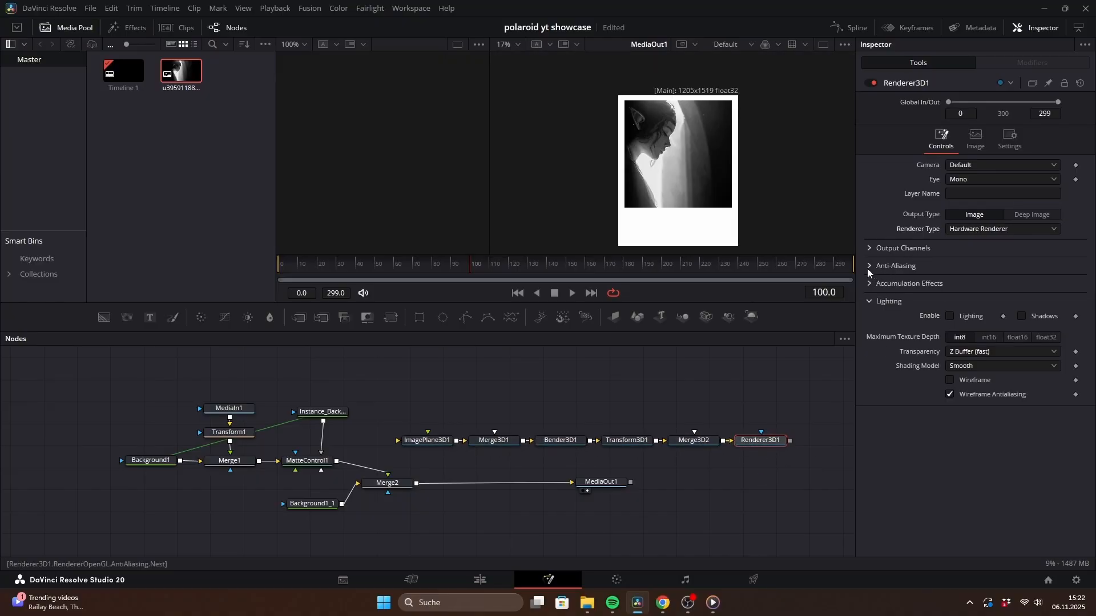
pyautogui.click(895, 265)
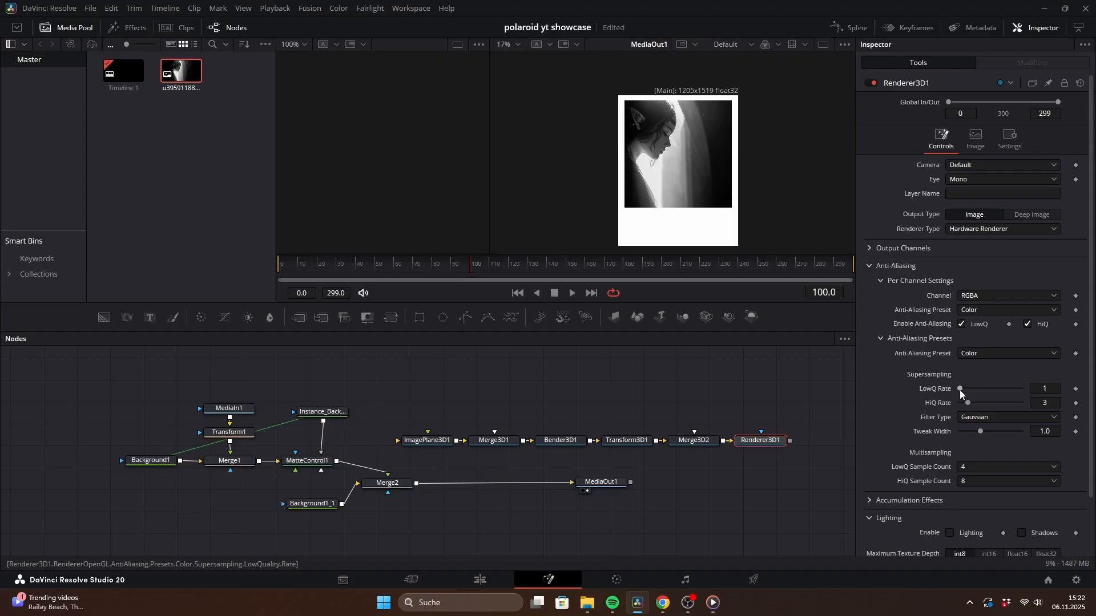
pyautogui.click(870, 265)
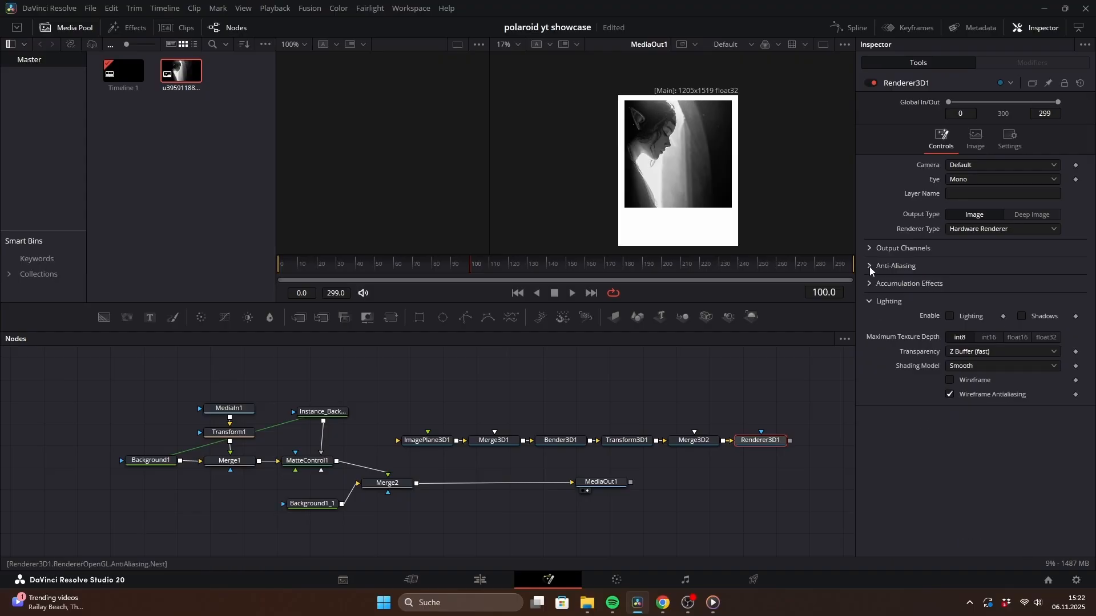
pyautogui.click(626, 440)
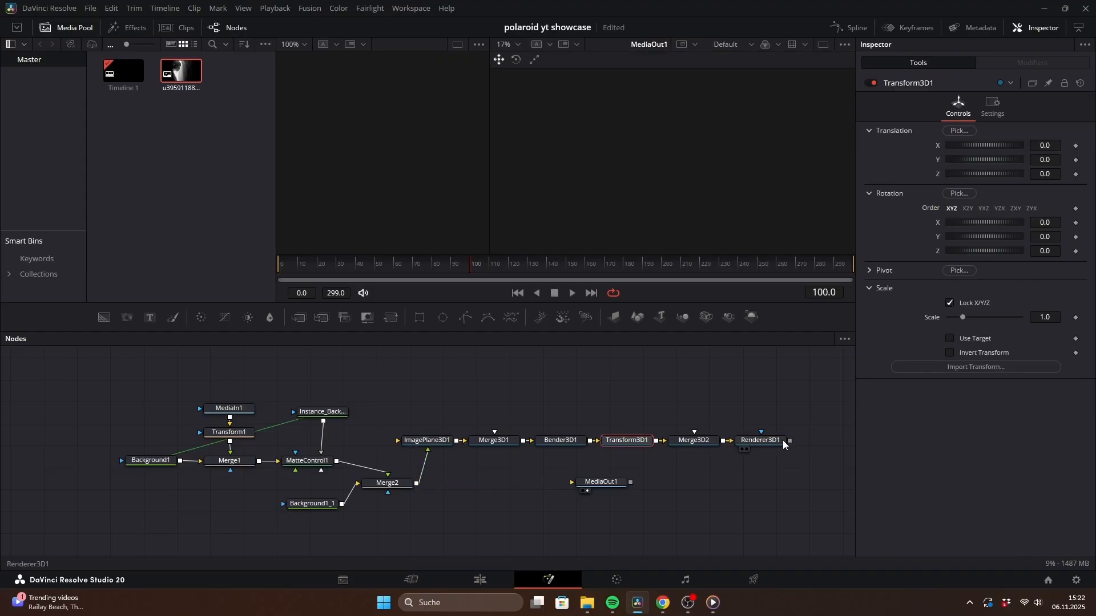
# - Send Renderer3D1 to MediaOut1 and rotate Transform3D1 to about 116.9 on Y
pyautogui.moveTo(600, 482); pyautogui.dragTo(689, 501)
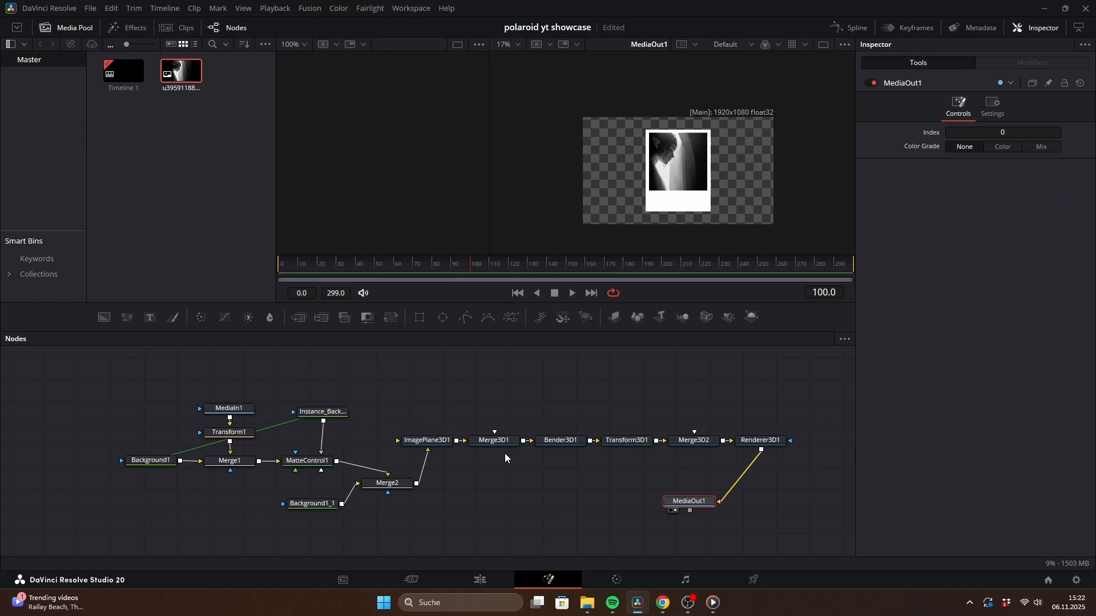
pyautogui.click(625, 440)
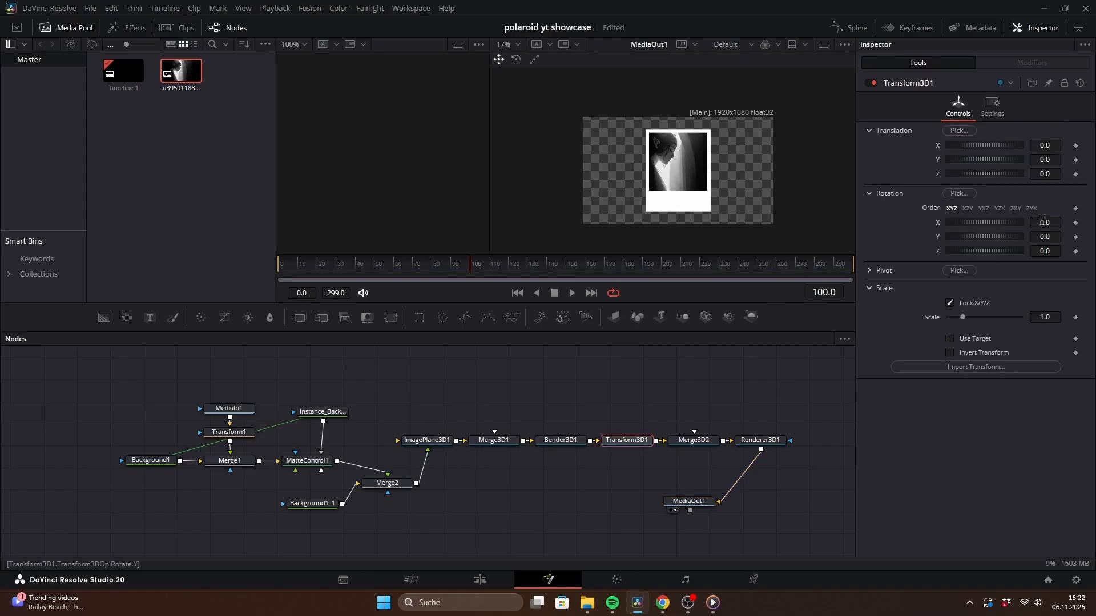
pyautogui.write('0.3')
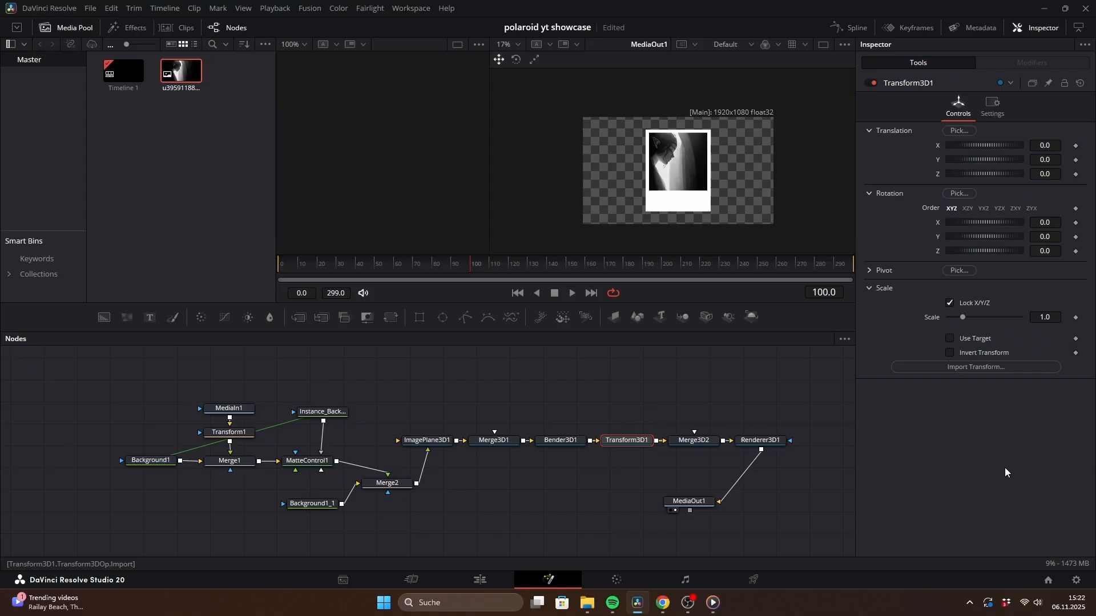
pyautogui.moveTo(1013, 236); pyautogui.dragTo(985, 237)
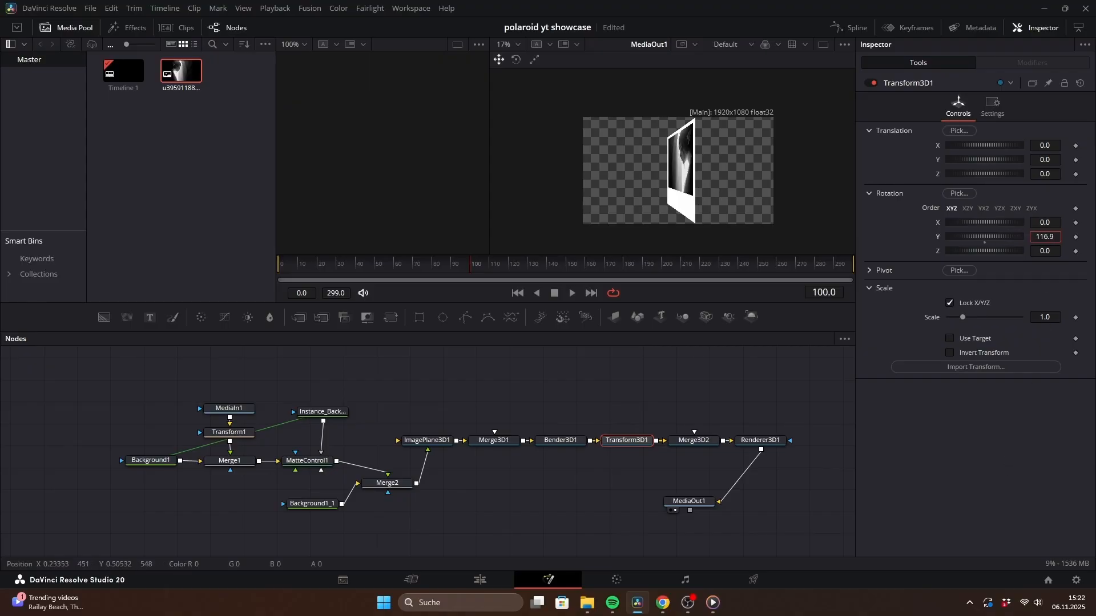
# - Paste a background instance feeding ImagePlane3D2 and join it to Merge3D1
pyautogui.rightClick(311, 503)
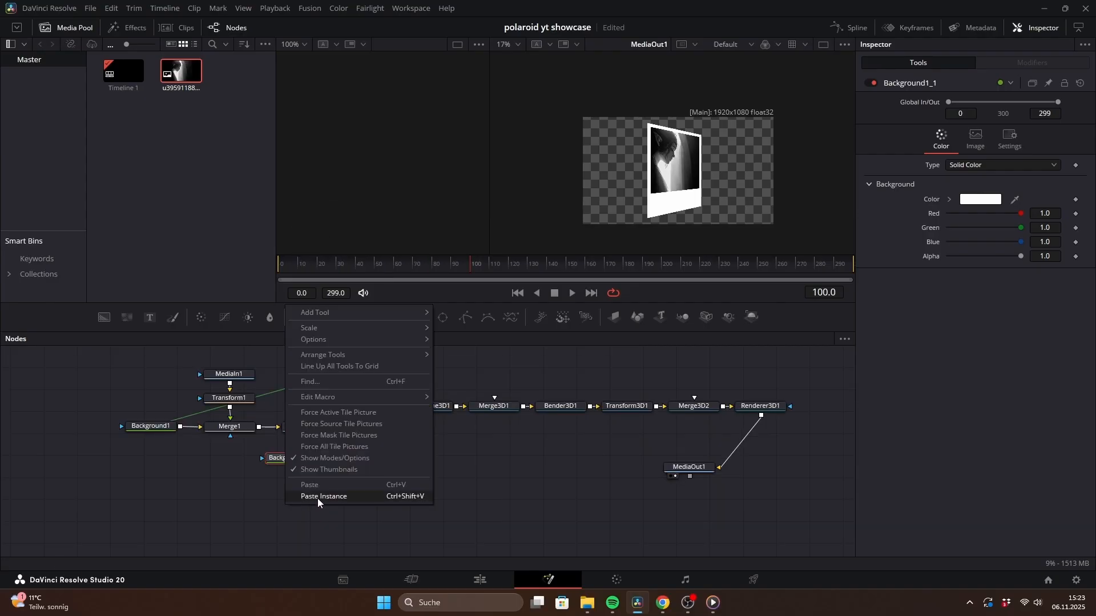
pyautogui.click(323, 495)
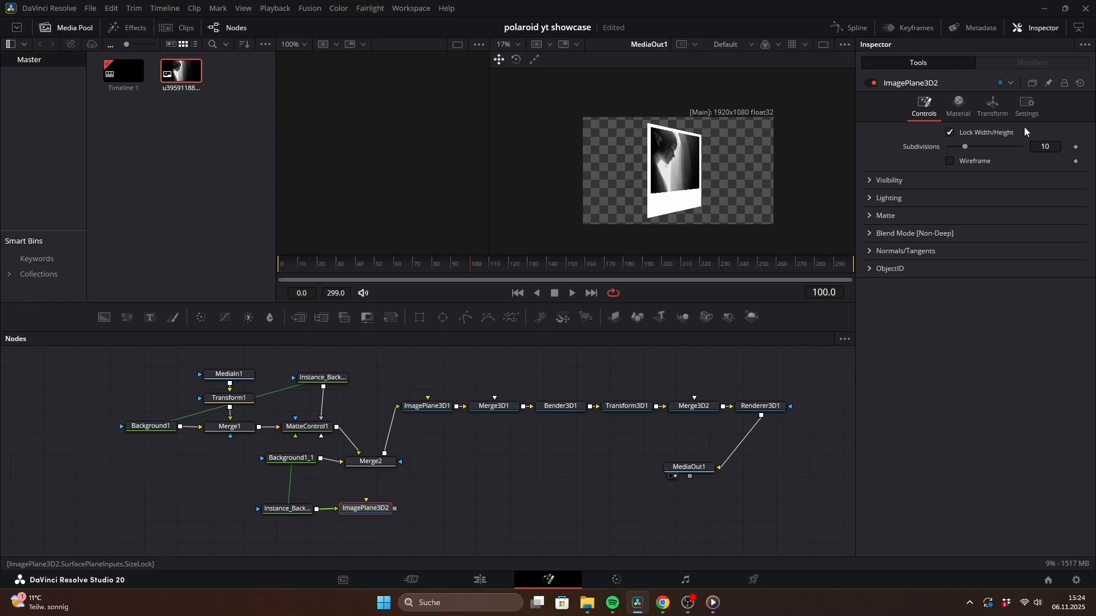
pyautogui.click(991, 107)
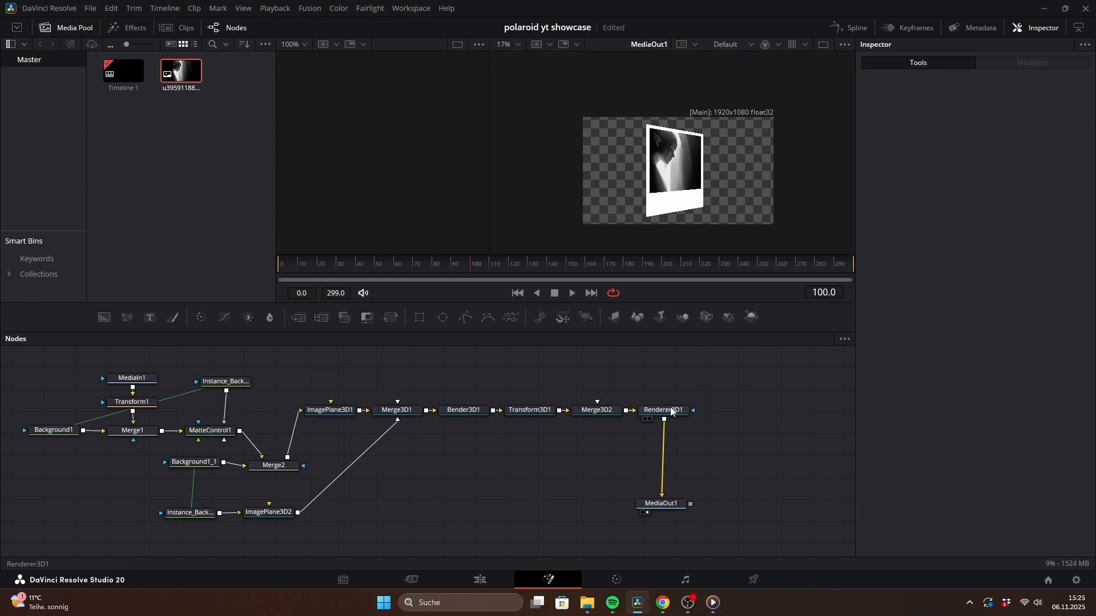
# - Enable lighting and connect new Ambient and Directional lights into Merge3D2
pyautogui.click(662, 411)
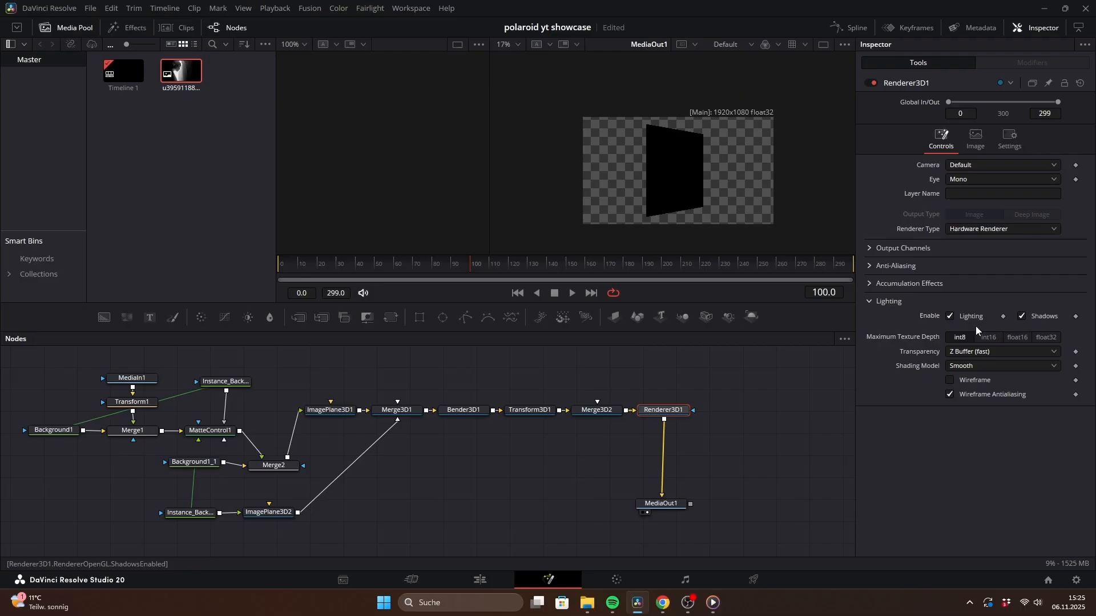
pyautogui.write('ambien')
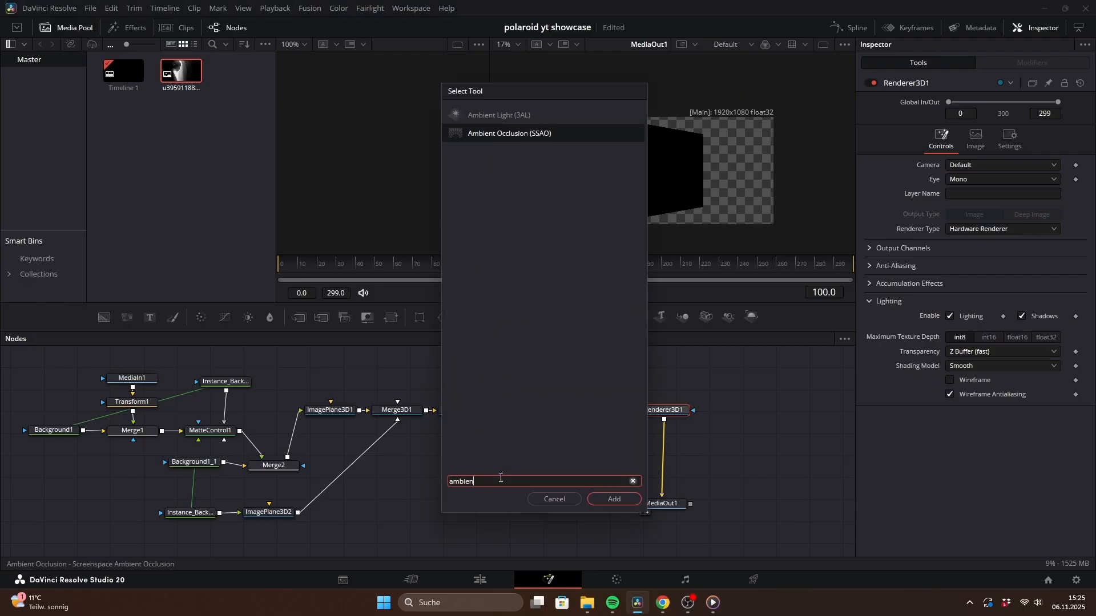
pyautogui.write('dir')
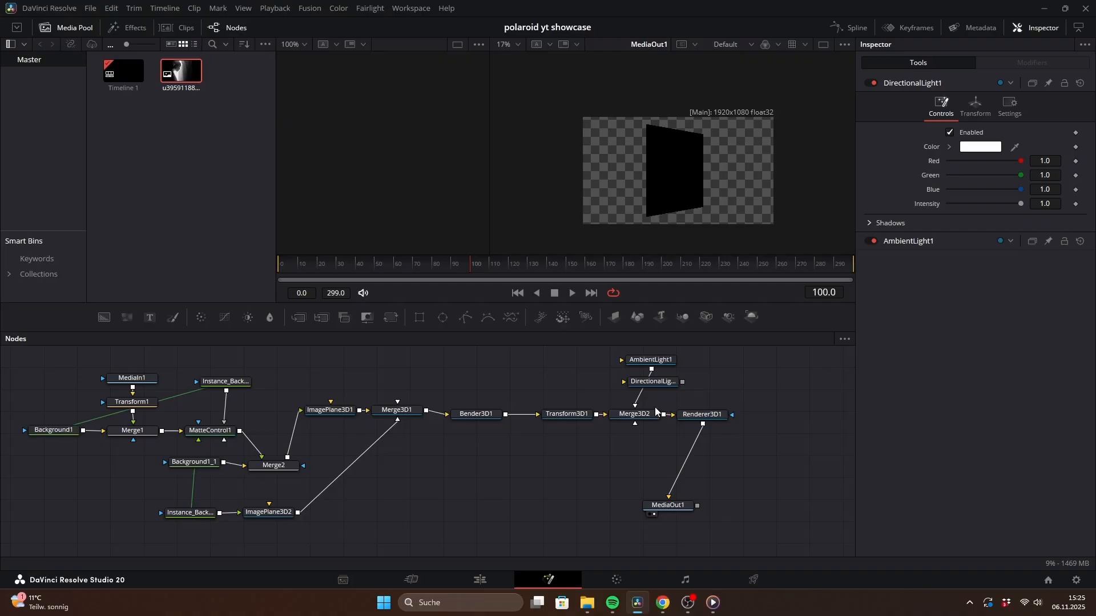
pyautogui.click(651, 382)
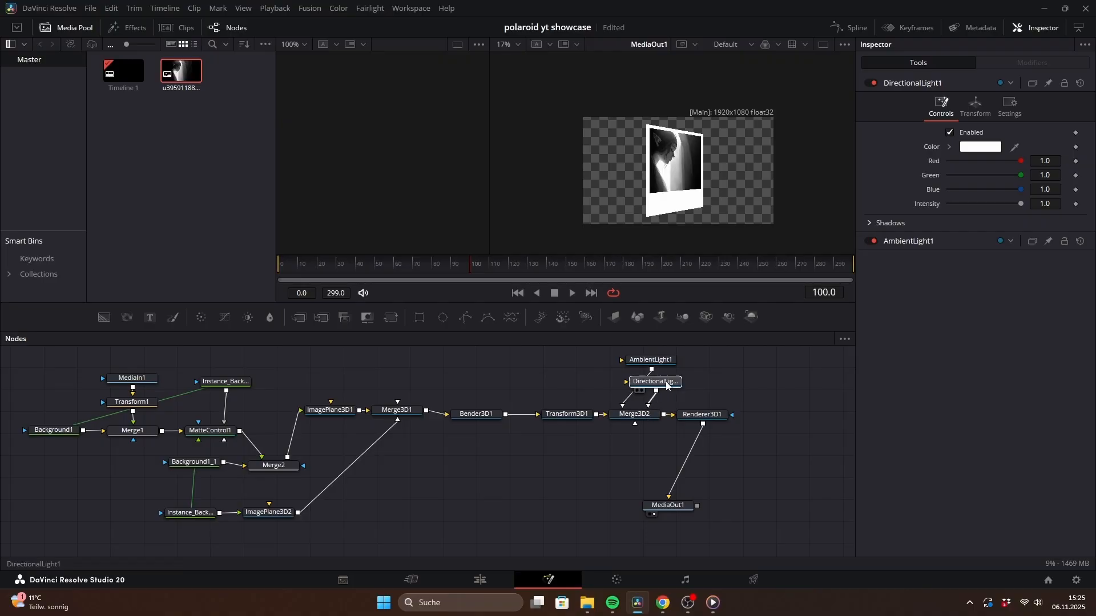
# - Rotate the directional light (Y 50), dim it, and set ambient intensity to 0.9
pyautogui.click(973, 105)
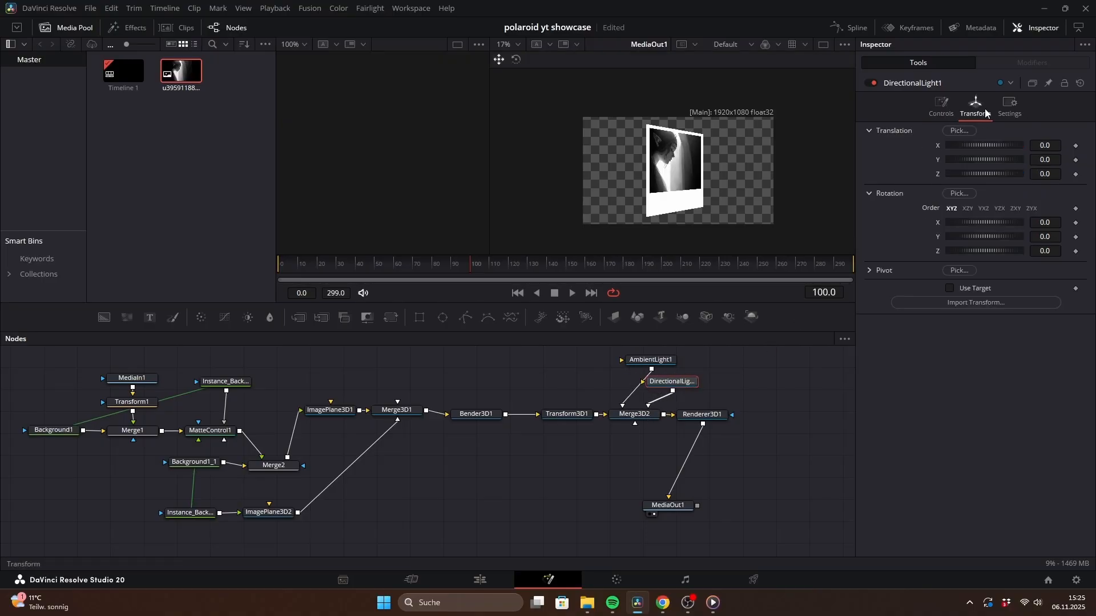
pyautogui.write('50')
pyautogui.write('-30')
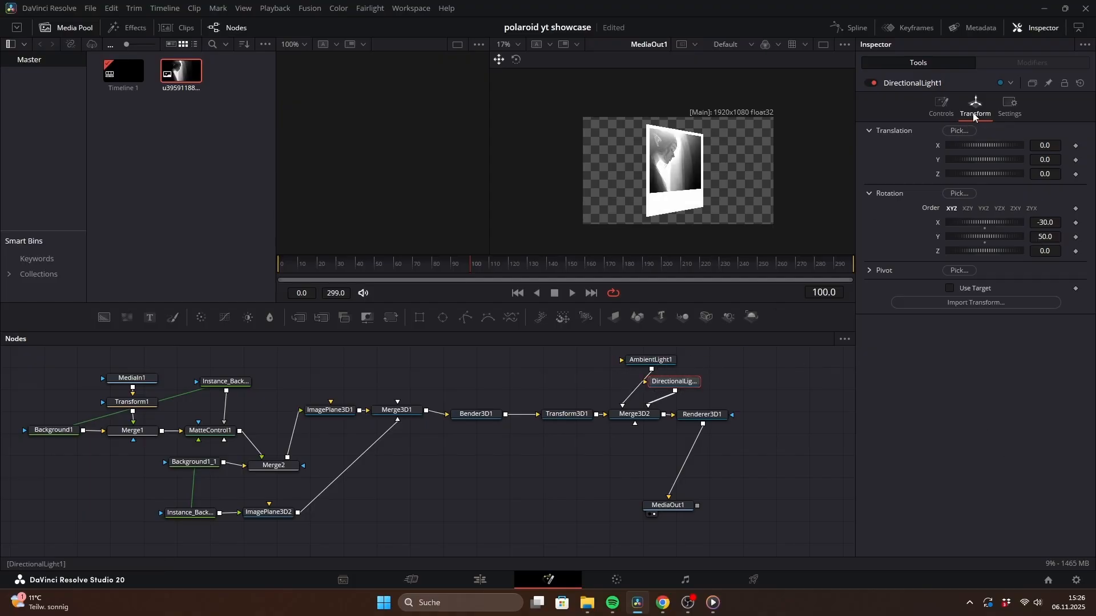
pyautogui.click(940, 105)
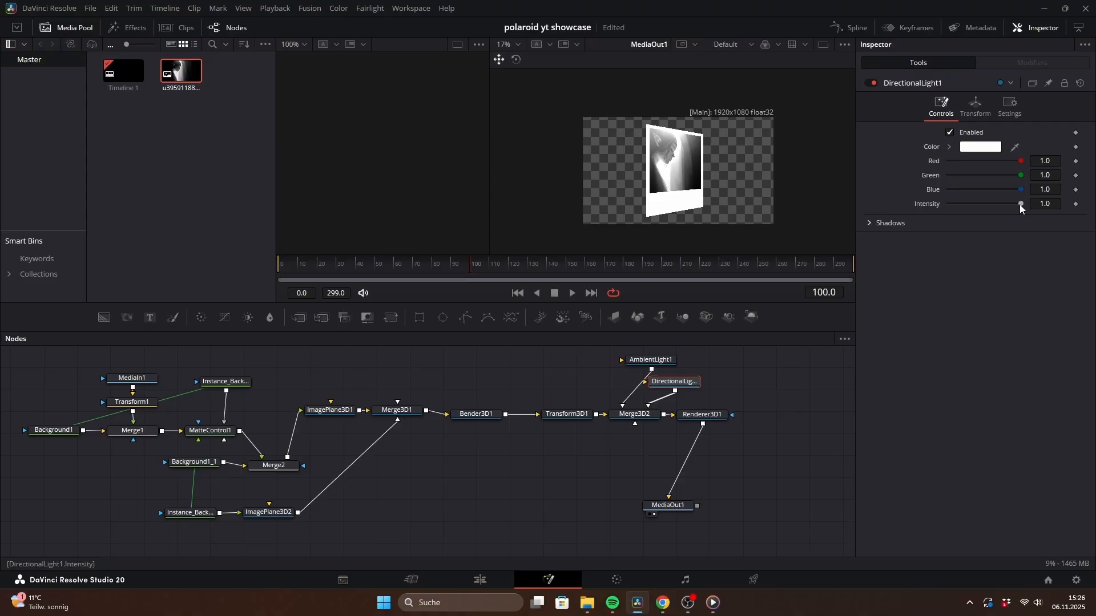
pyautogui.moveTo(1021, 203); pyautogui.dragTo(1016, 203)
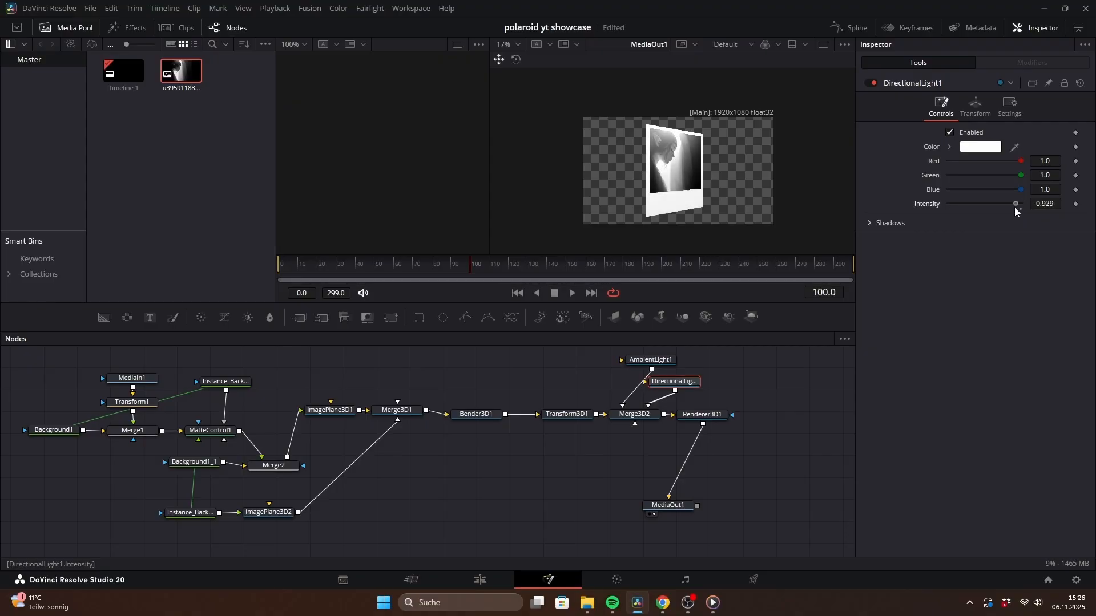
pyautogui.moveTo(1013, 203); pyautogui.dragTo(961, 203)
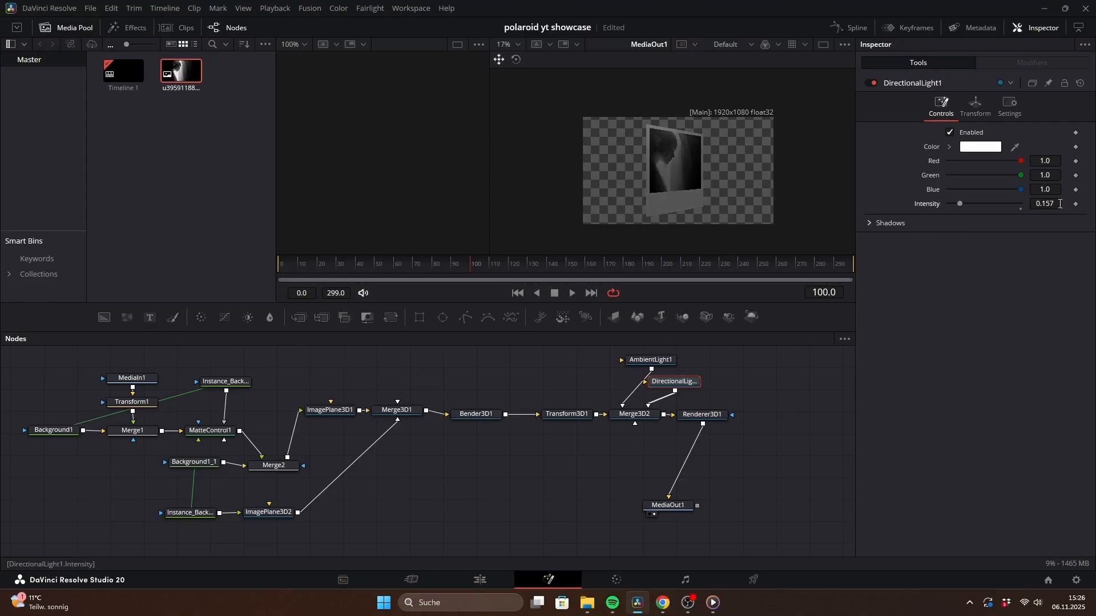
pyautogui.click(650, 359)
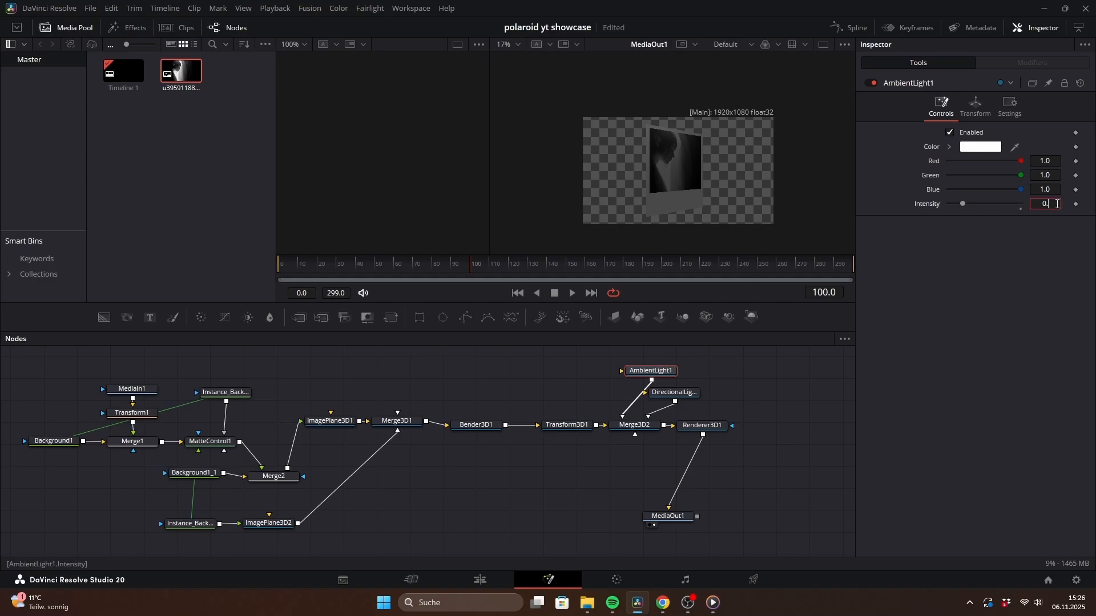
pyautogui.write('0.9')
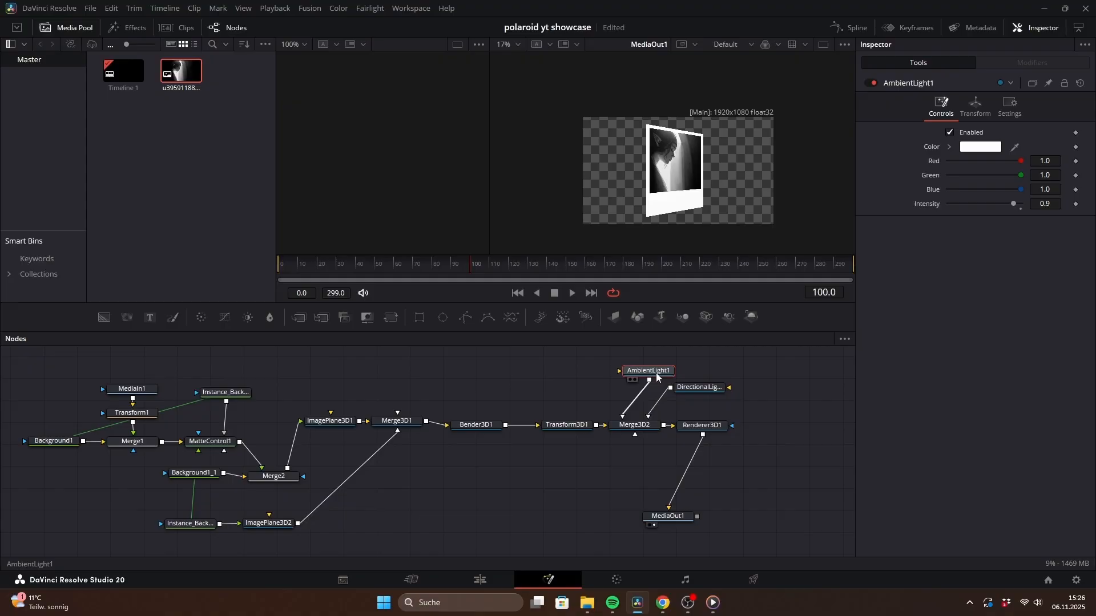
pyautogui.moveTo(483, 429)
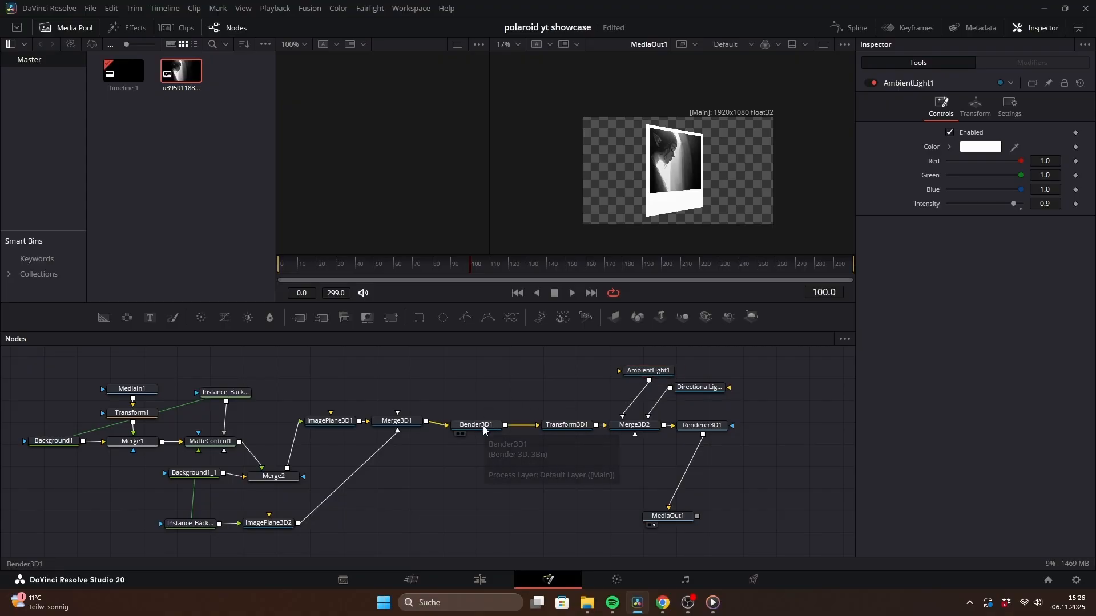
# - Preview Bender3D1 bending the Polaroid with positive and negative Amount values, then return it to 0
pyautogui.click(476, 424)
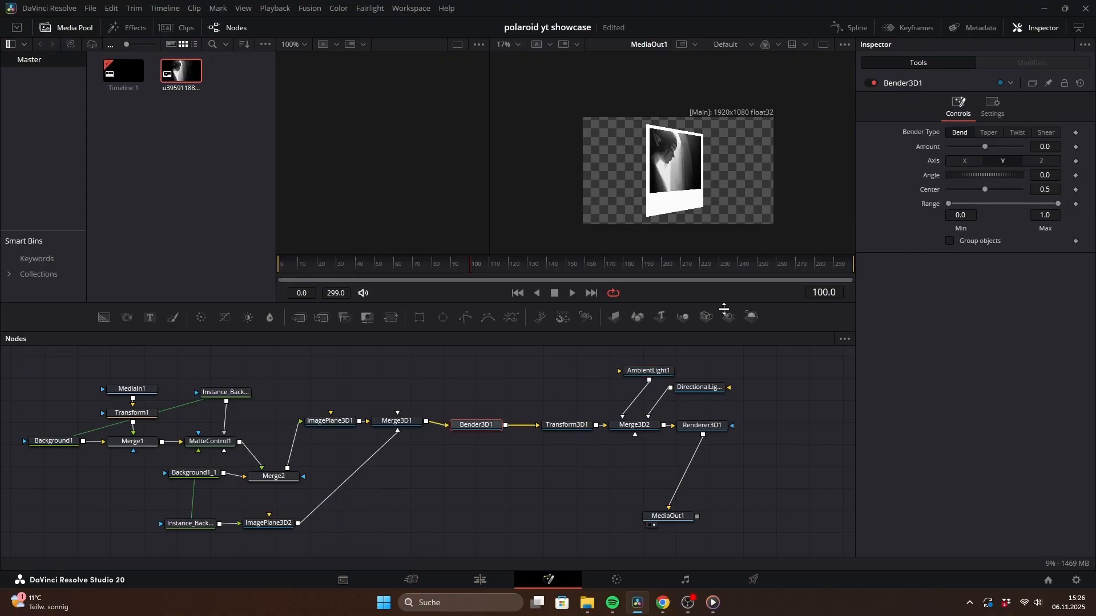
pyautogui.moveTo(985, 146); pyautogui.dragTo(974, 147)
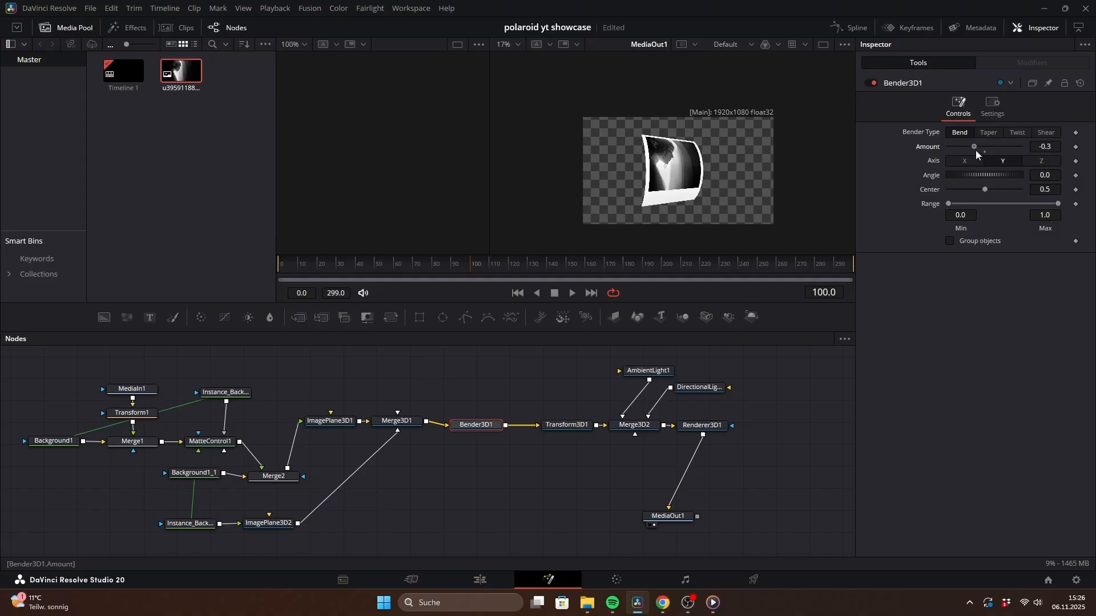
pyautogui.moveTo(972, 146); pyautogui.dragTo(977, 147)
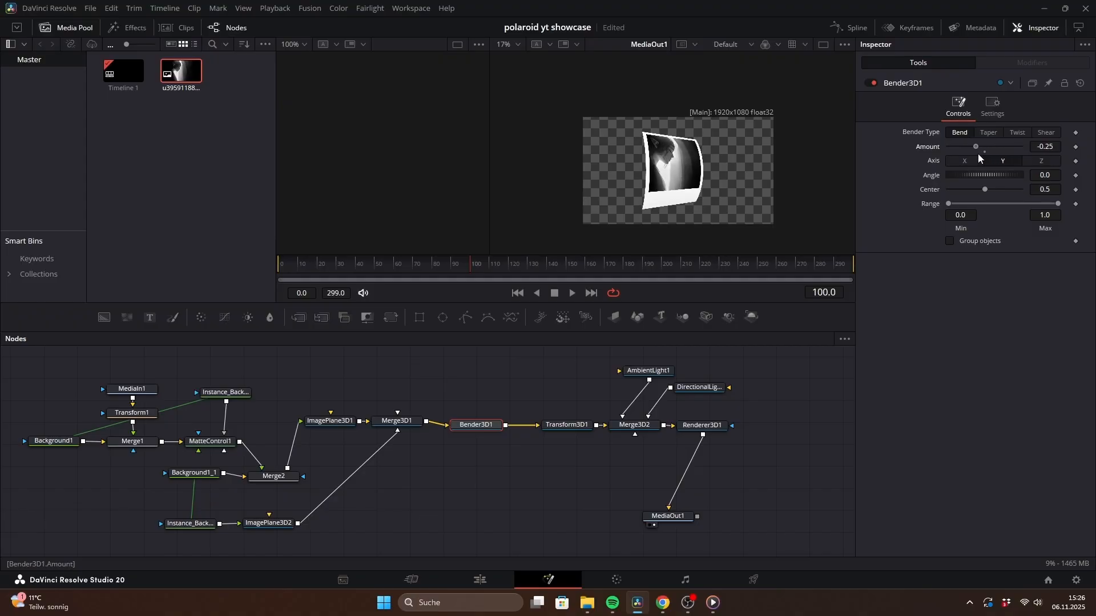
pyautogui.moveTo(975, 147); pyautogui.dragTo(990, 146)
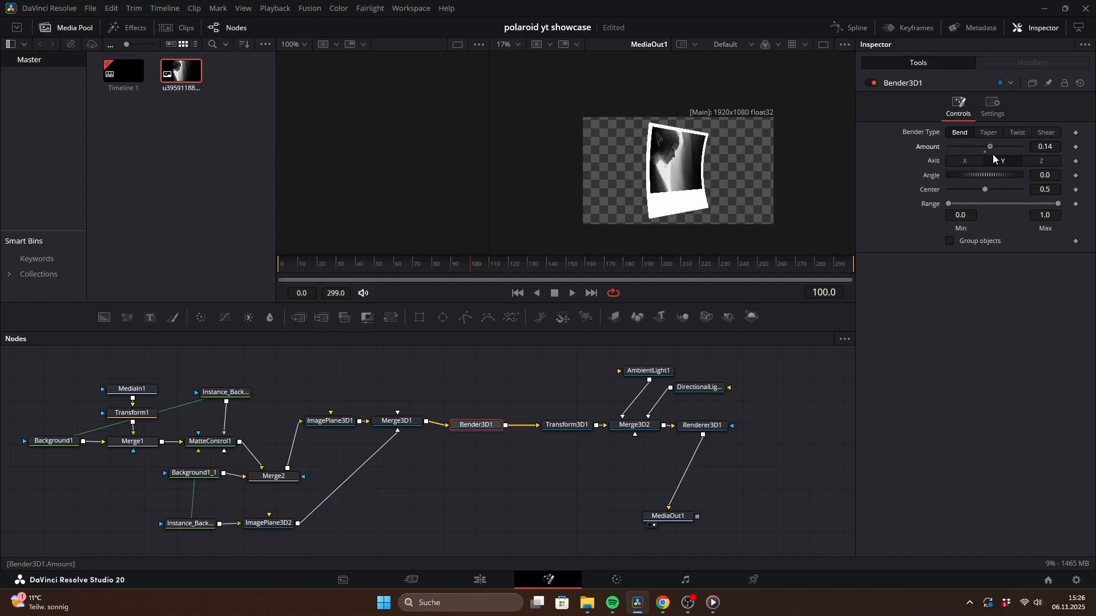
pyautogui.moveTo(990, 146); pyautogui.dragTo(980, 146)
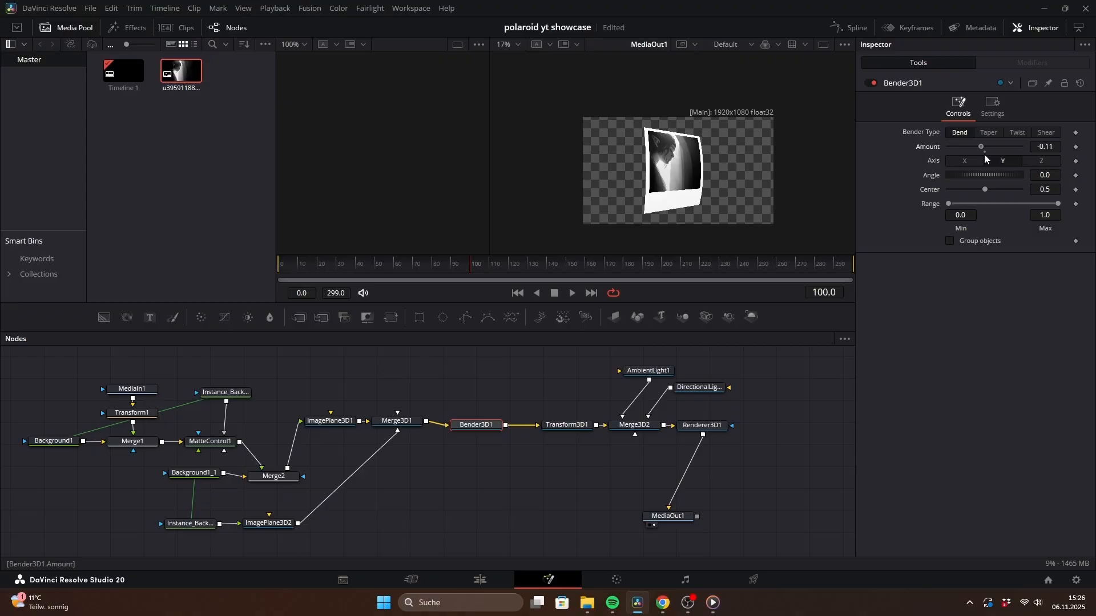
pyautogui.click(1002, 161)
pyautogui.write('B')
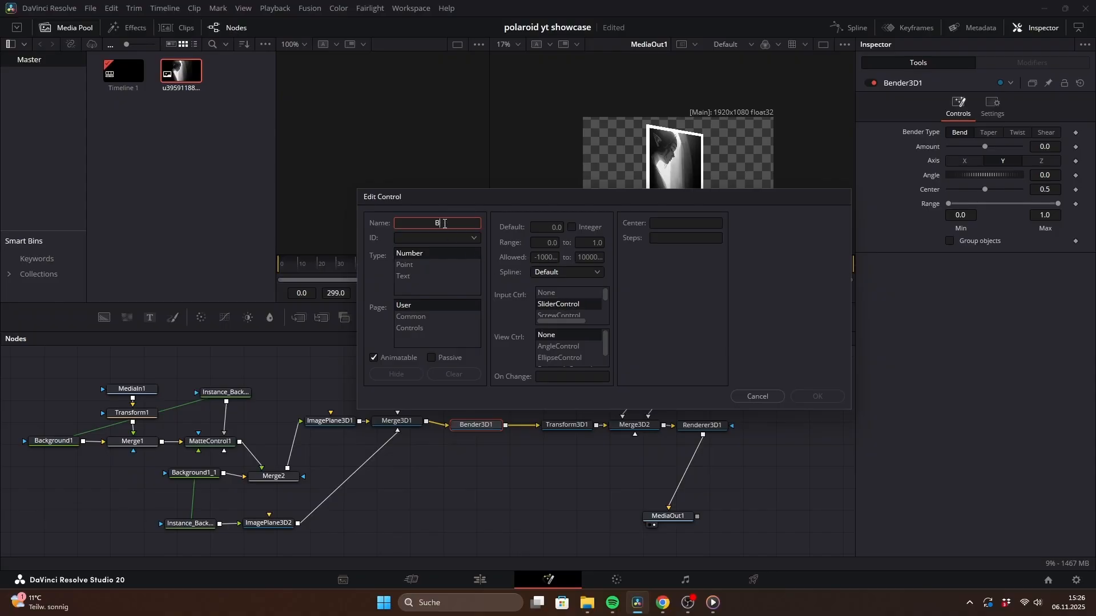
# - Add Bending Strength and Bending Speed slider controls to Bender3D1, each ranging 0 to 0.1
pyautogui.write('ending Strength')
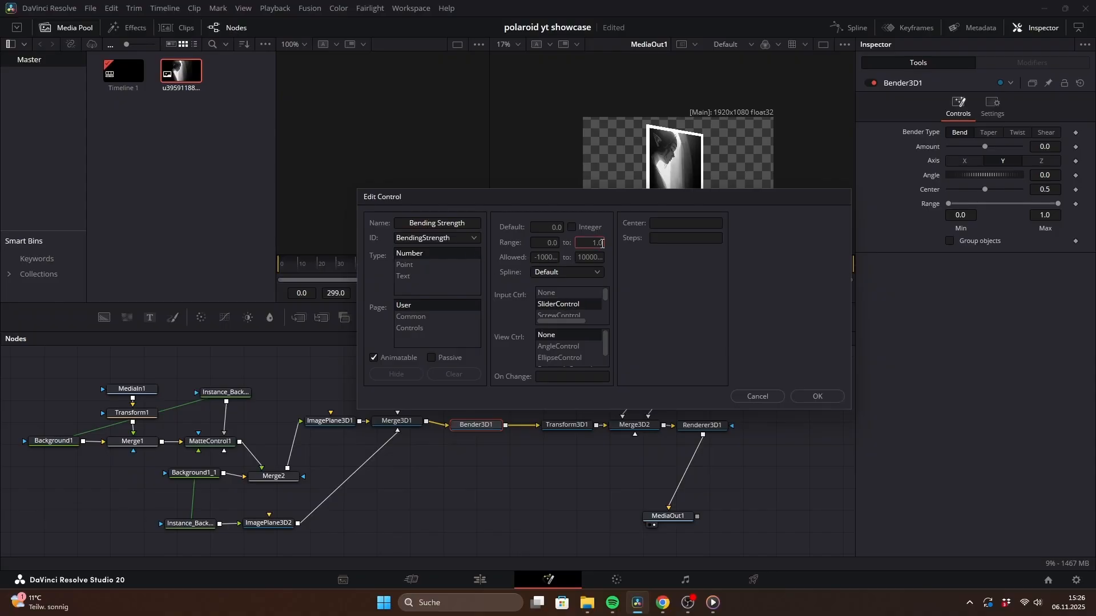
pyautogui.write('0.1')
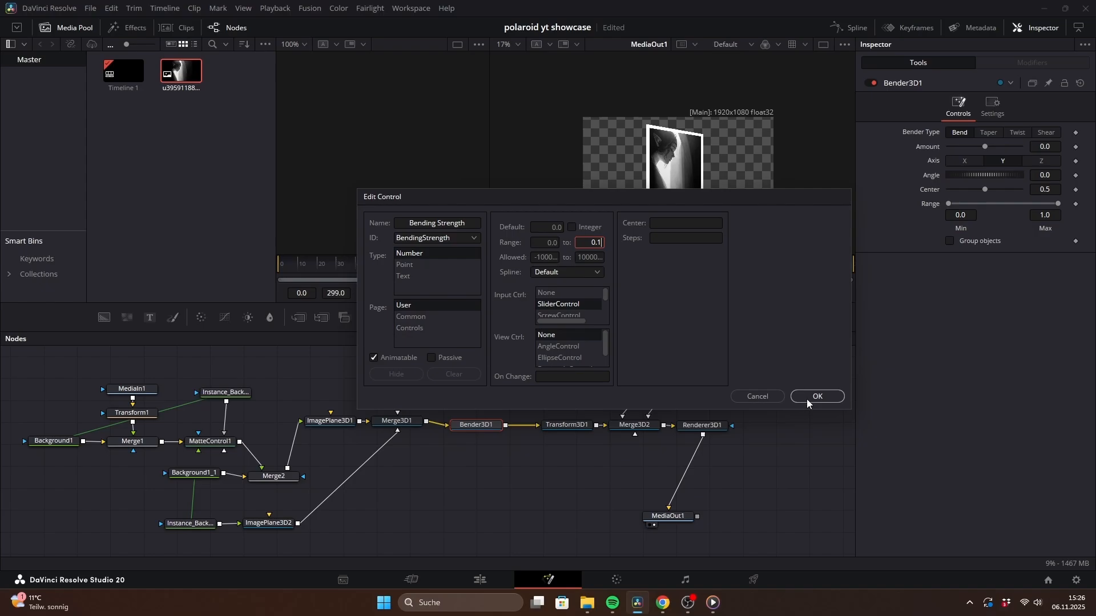
pyautogui.click(816, 396)
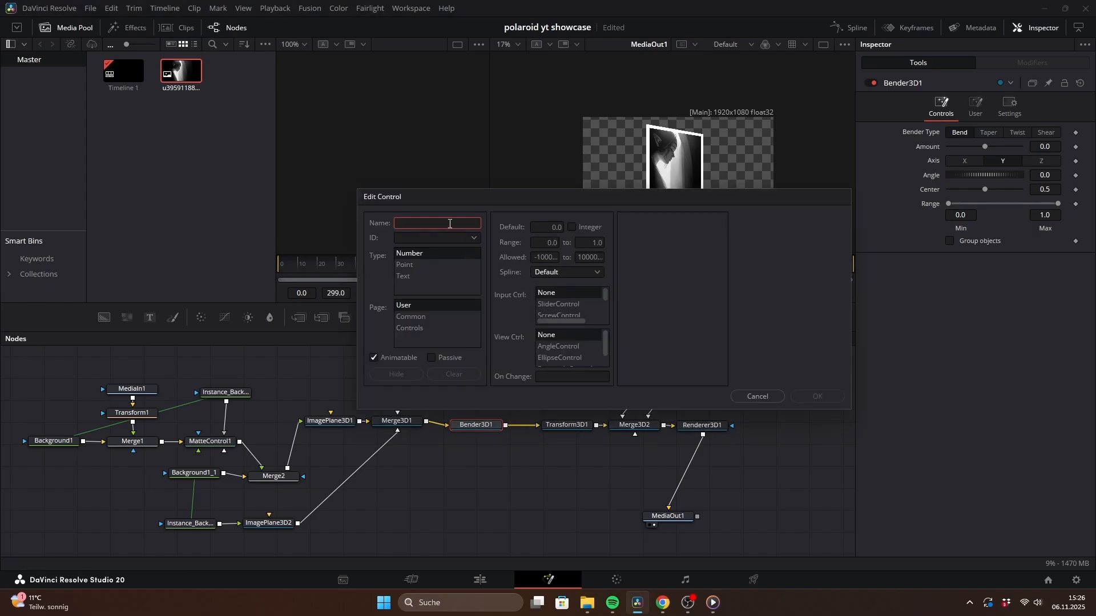
pyautogui.write('Bending Speed')
pyautogui.click(590, 242)
pyautogui.write('0.1')
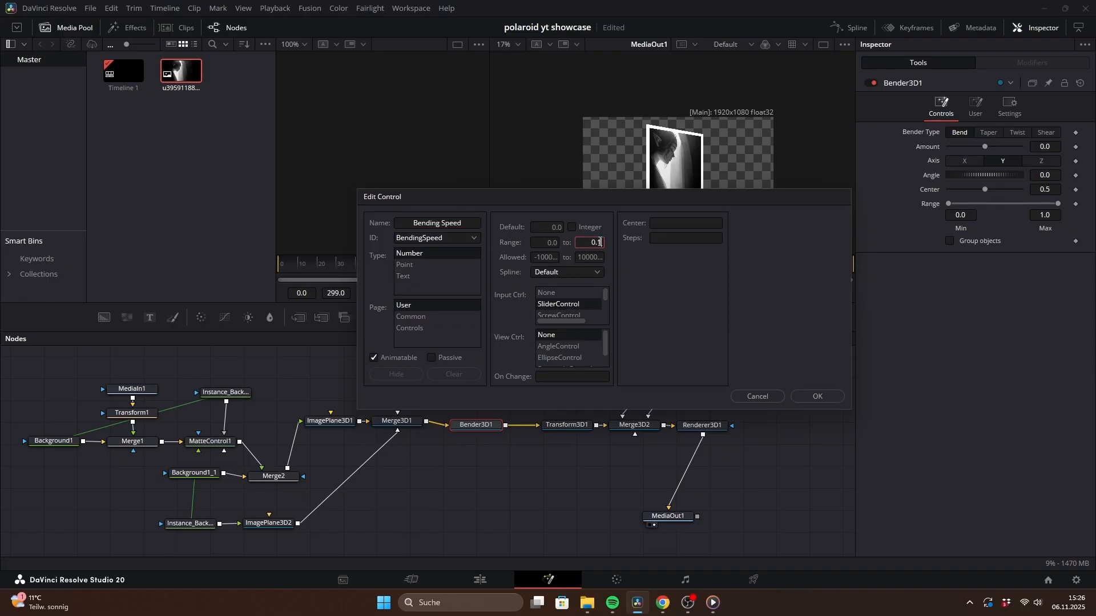
pyautogui.click(756, 396)
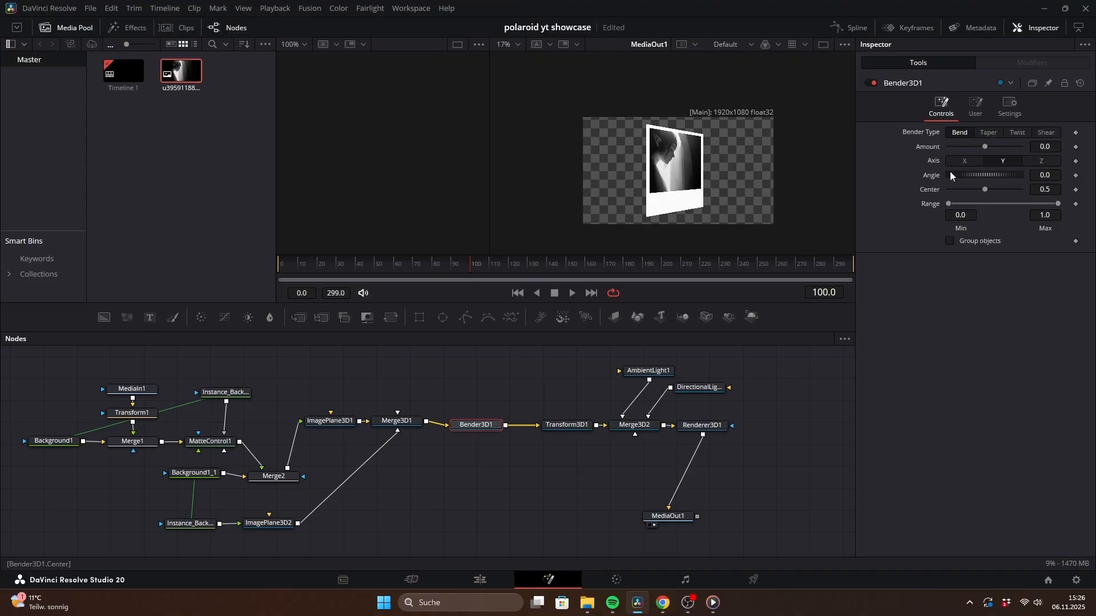
# - Give the bend Amount the expression BendingStrength*sin(time*BendingSpeed)
pyautogui.click(974, 105)
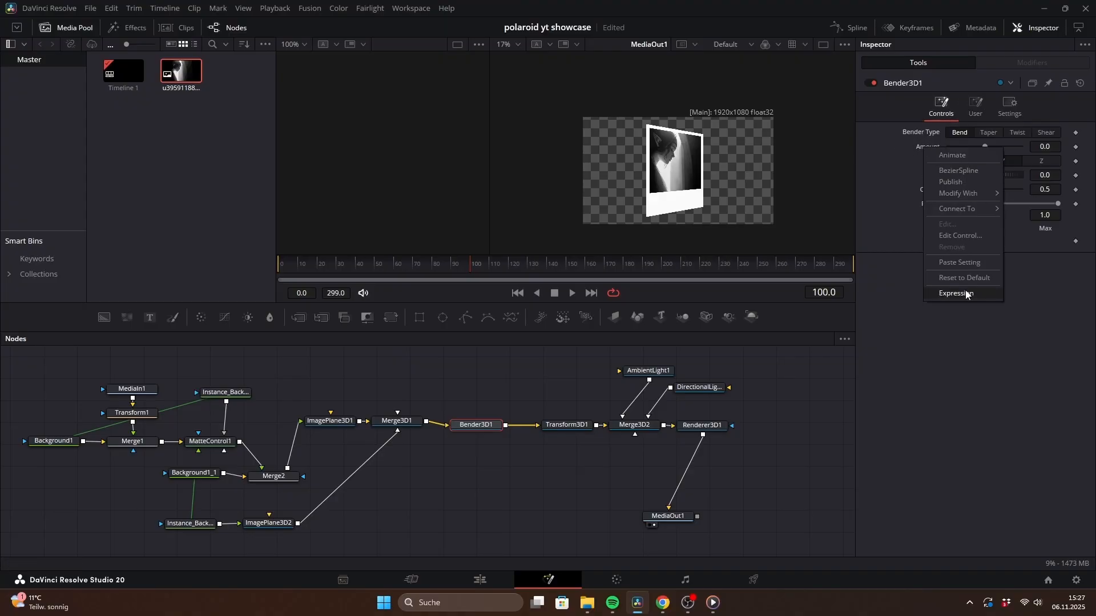
pyautogui.click(956, 293)
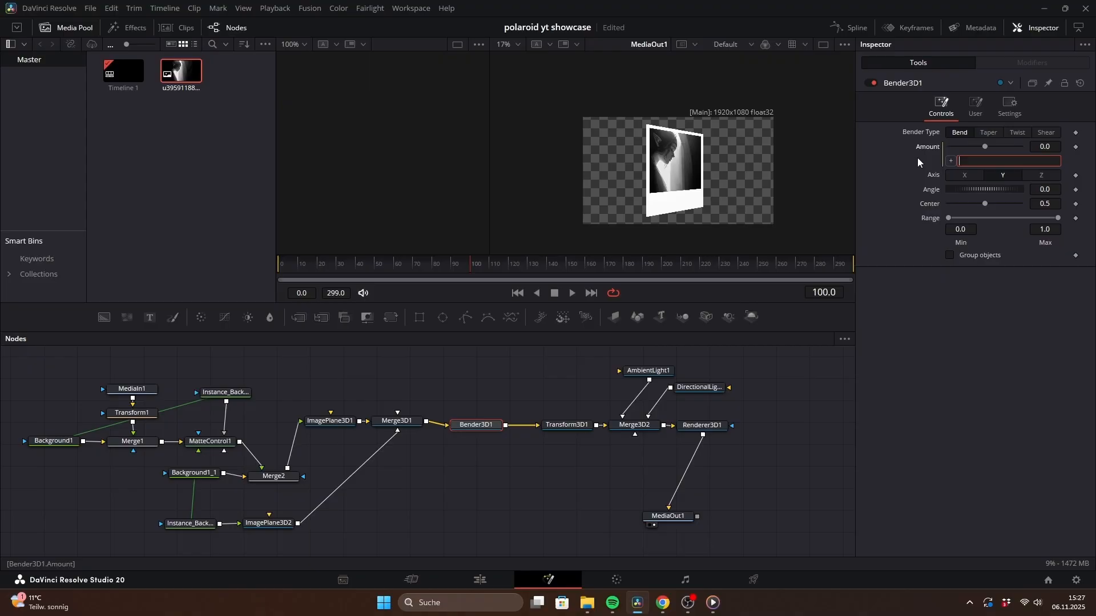
pyautogui.write('BendingStrength*sin(time*BendingSpeed)')
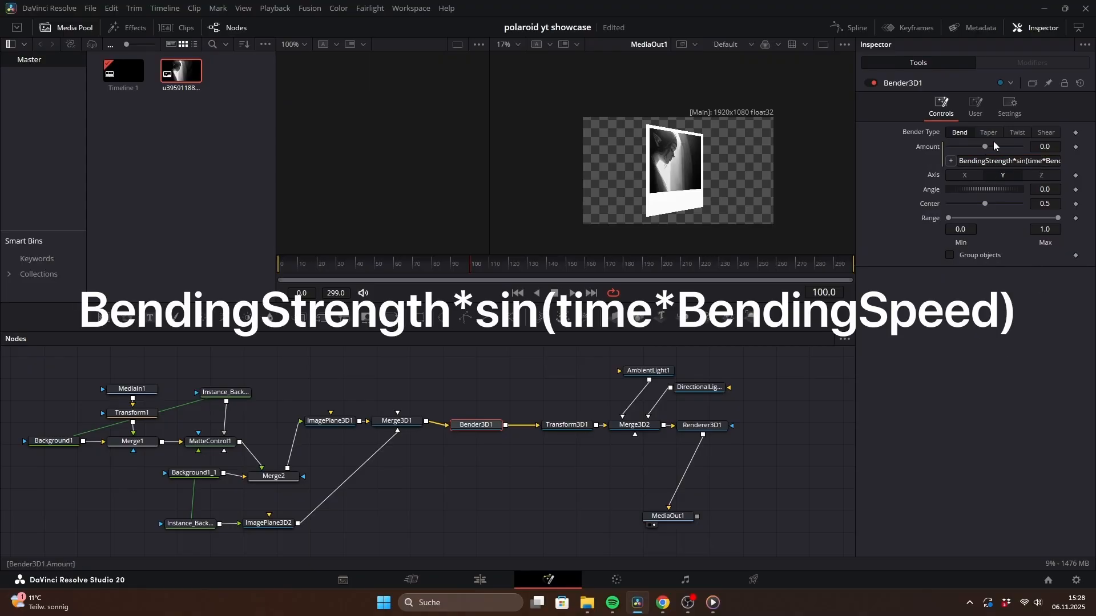
# - Play the animation and tune Bending Strength to 0.0181 and Bending Speed to 0.0236
pyautogui.click(974, 106)
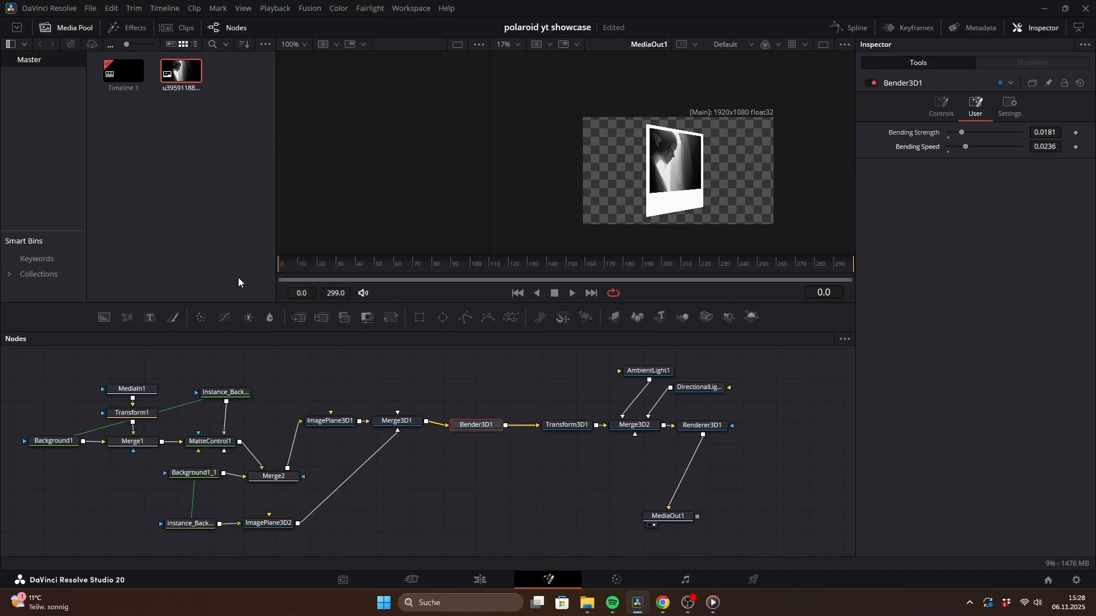
pyautogui.click(570, 292)
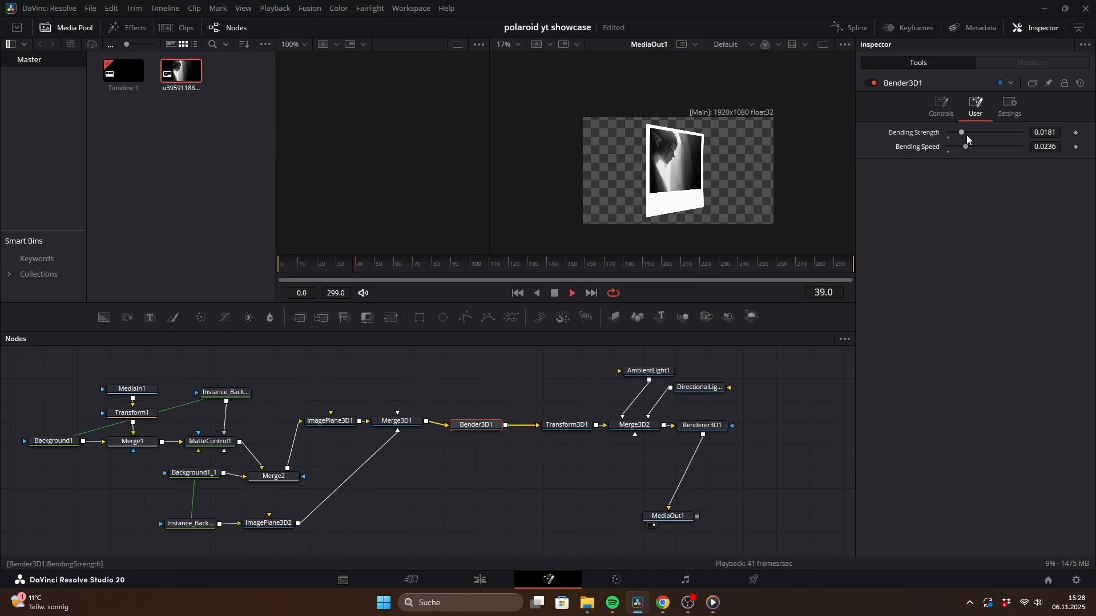
pyautogui.moveTo(965, 146); pyautogui.dragTo(990, 146)
pyautogui.write('Drop Shadow')
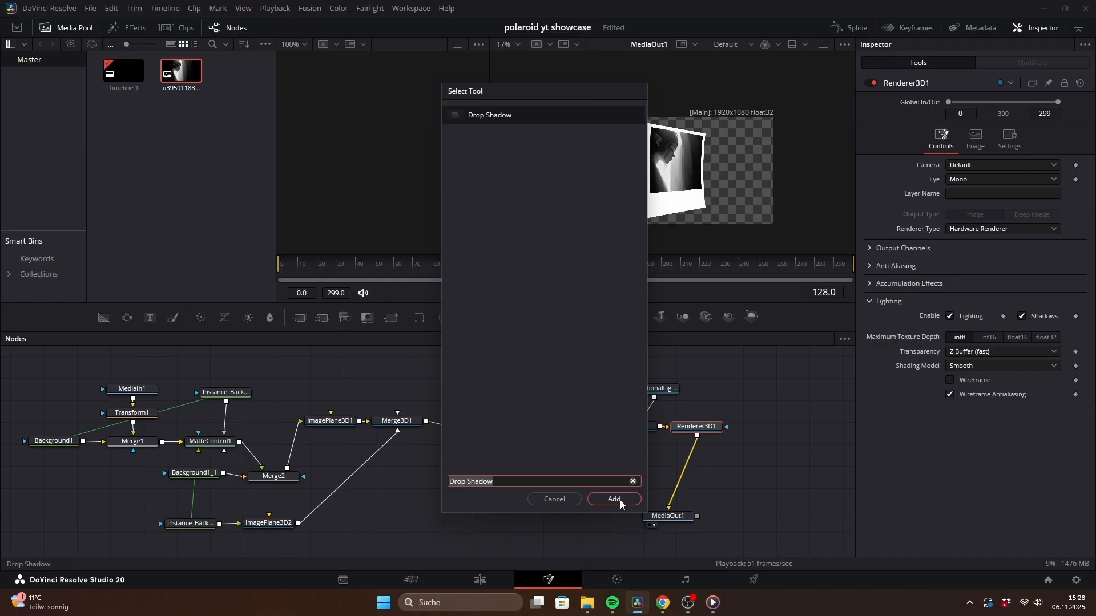
# - Insert a Drop Shadow node between Renderer3D1 and MediaOut1
pyautogui.click(613, 502)
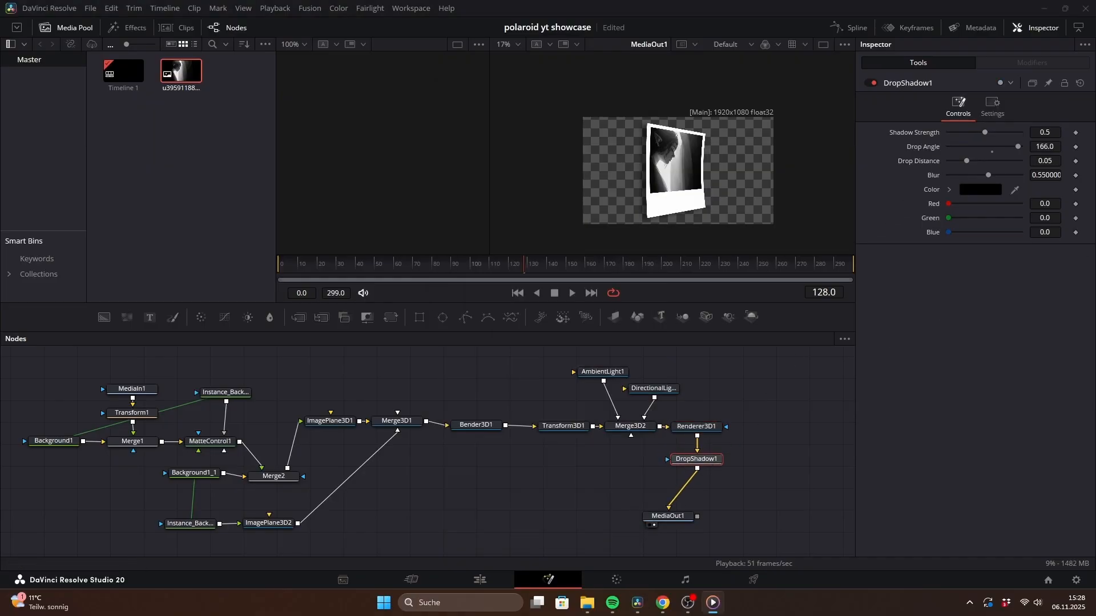
pyautogui.click(564, 426)
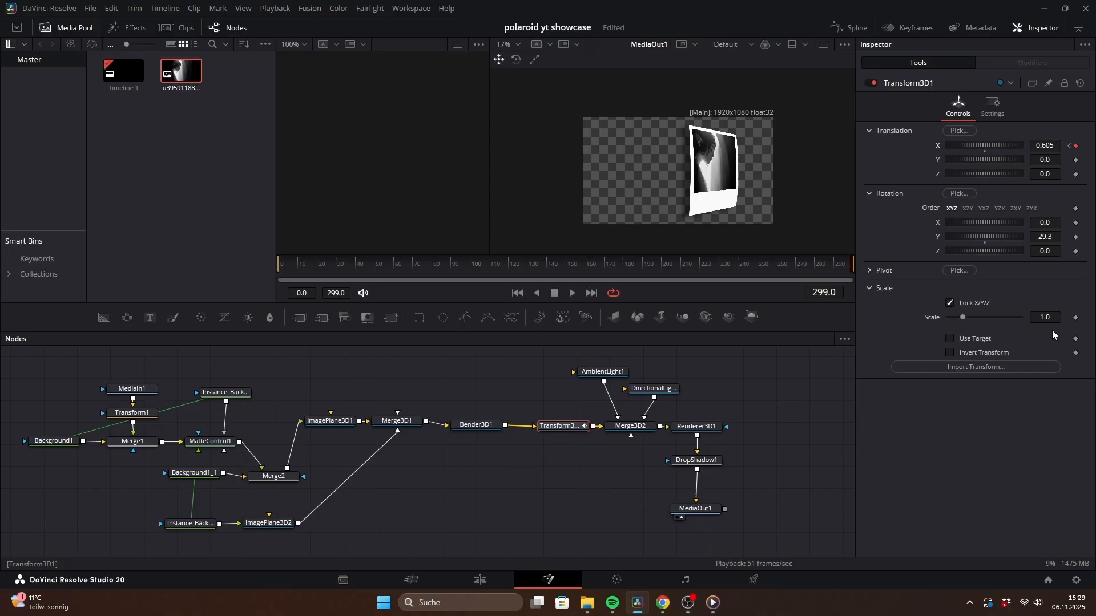
# - Keyframe Transform3D1 at frame 299 with X translation 0.605 and Y rotation 29.3
pyautogui.moveTo(982, 317); pyautogui.dragTo(955, 316)
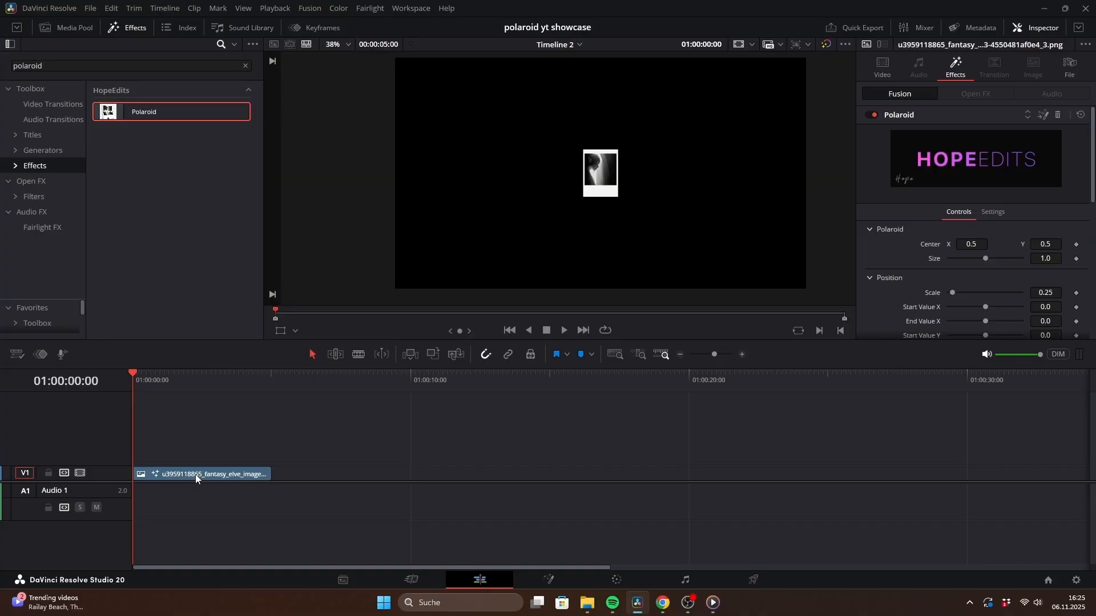
# - Set the Polaroid effect to scale 0.473, starting at X -0.87, Y 0.41 and ending at X 0.75, Y -0.61
pyautogui.scroll(-3)
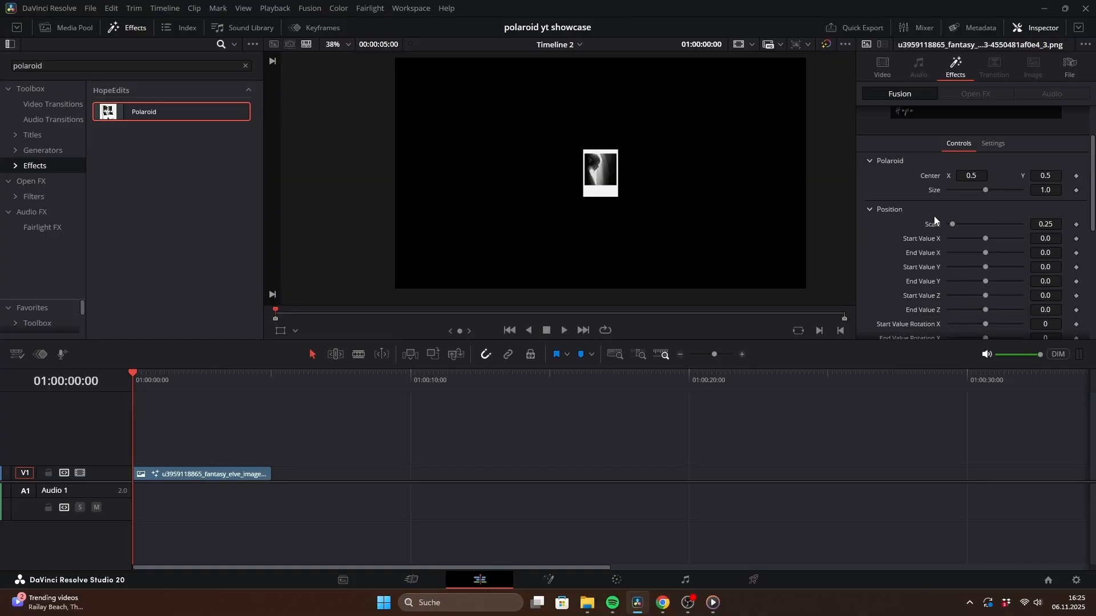
pyautogui.moveTo(985, 189); pyautogui.dragTo(983, 189)
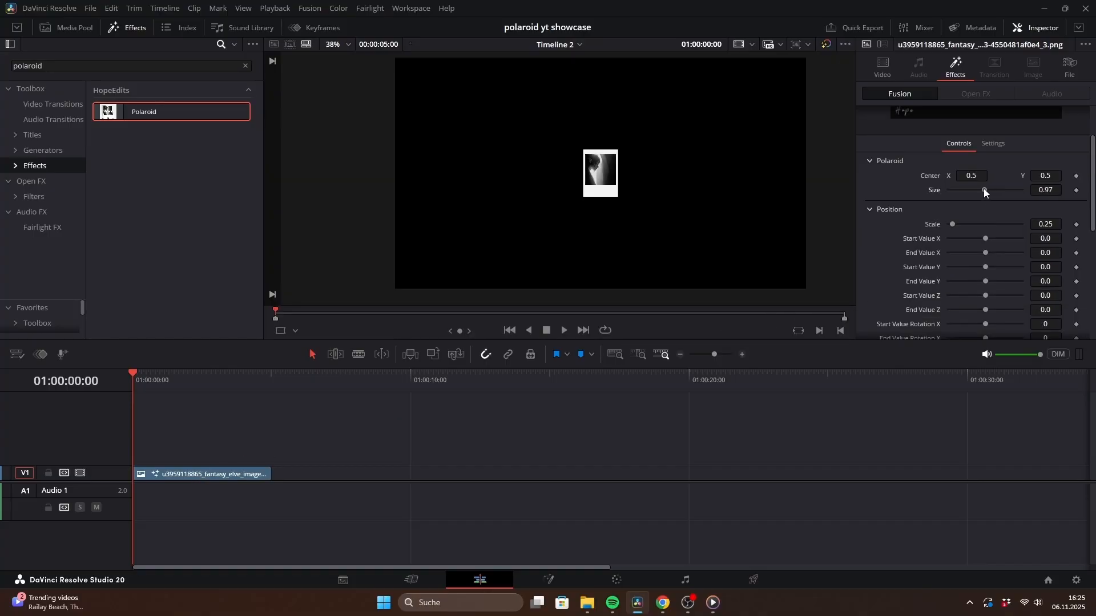
pyautogui.moveTo(984, 190); pyautogui.dragTo(992, 189)
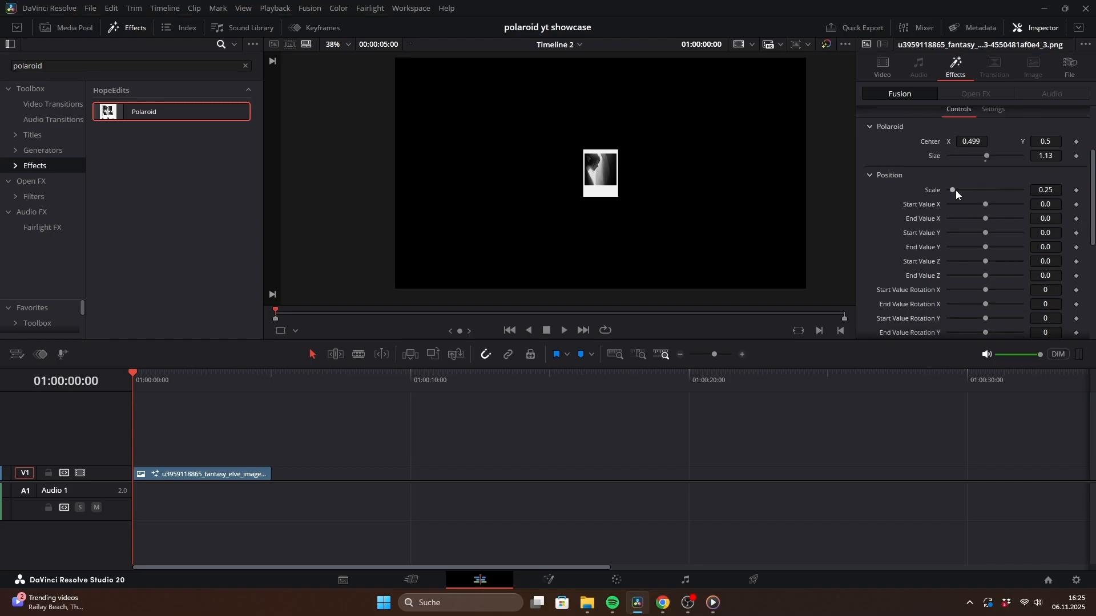
pyautogui.moveTo(952, 190); pyautogui.dragTo(955, 190)
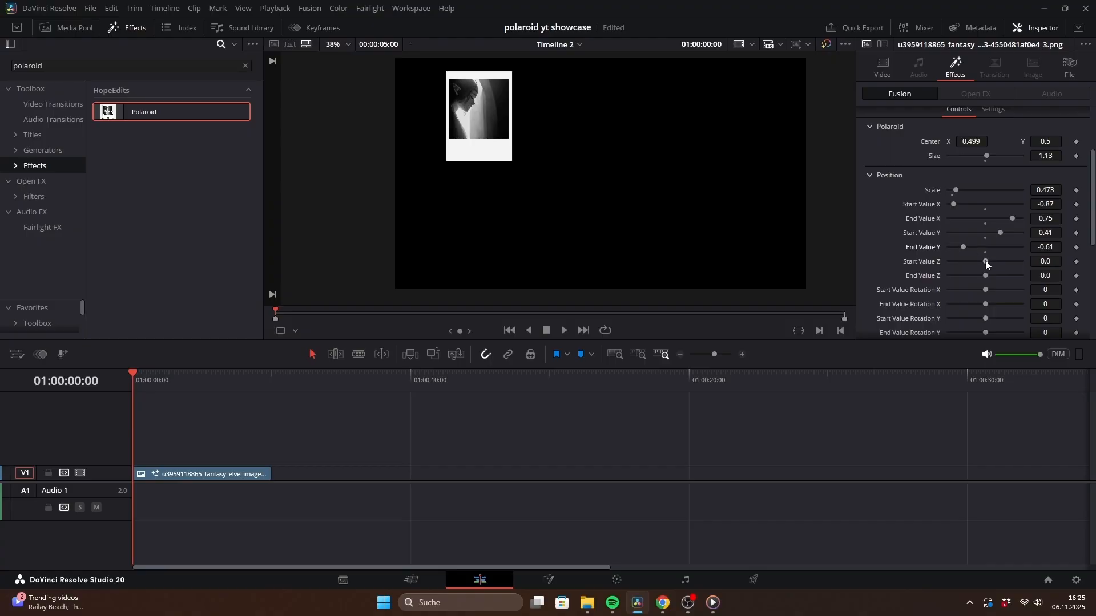
pyautogui.click(563, 330)
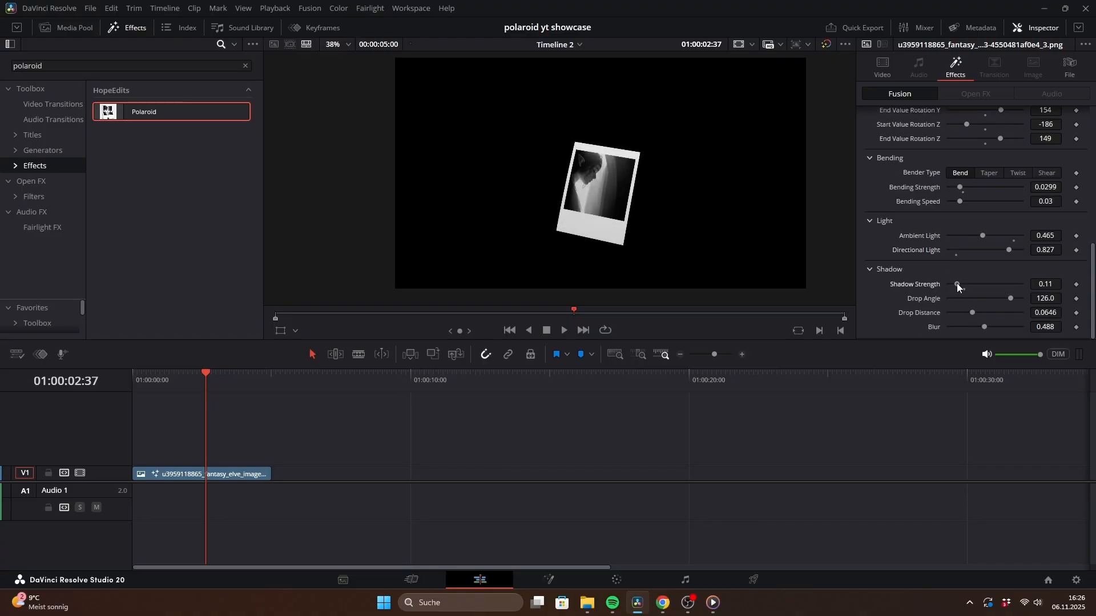
# - Raise the Polaroid effect's Shadow Strength to 0.449
pyautogui.moveTo(958, 285); pyautogui.dragTo(980, 284)
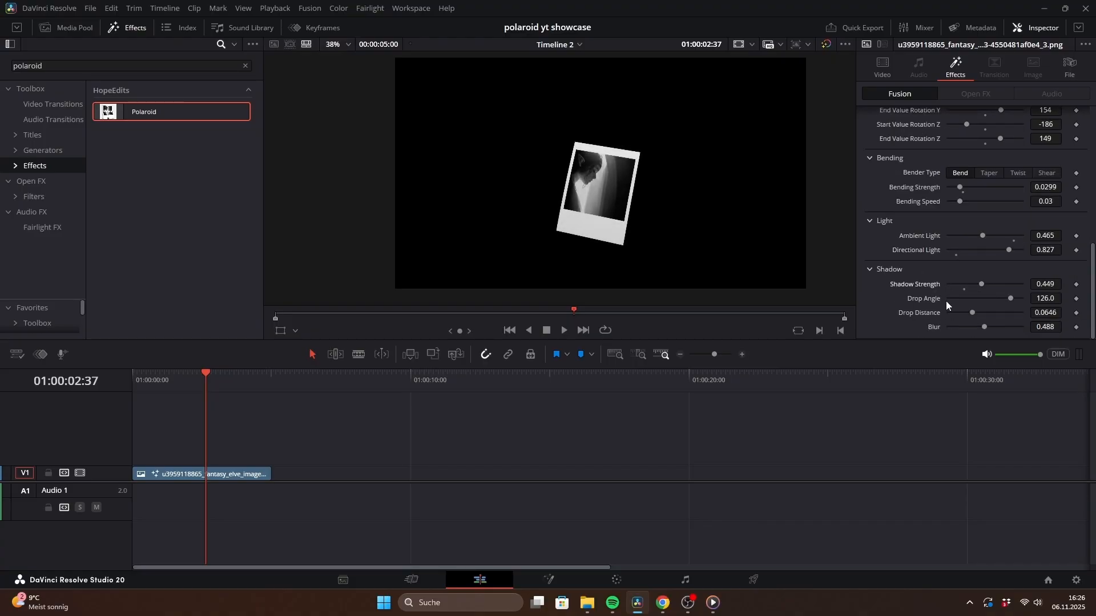